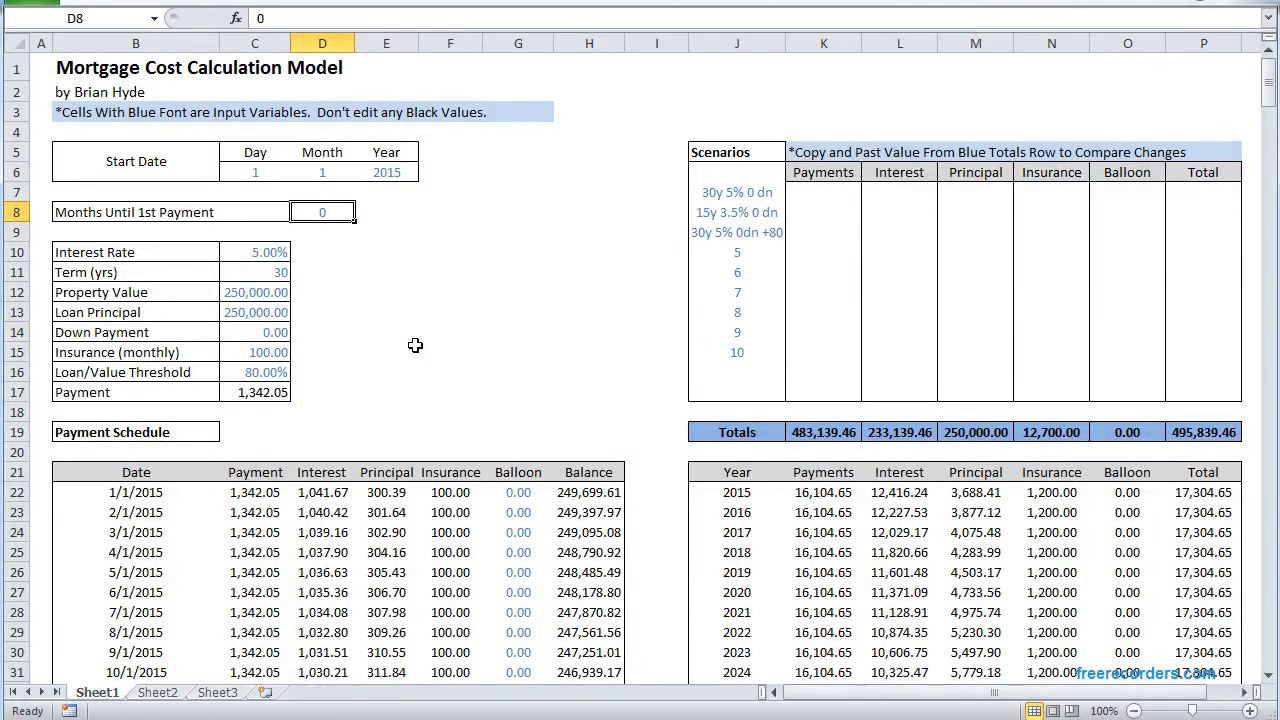
mouse_move(387, 330)
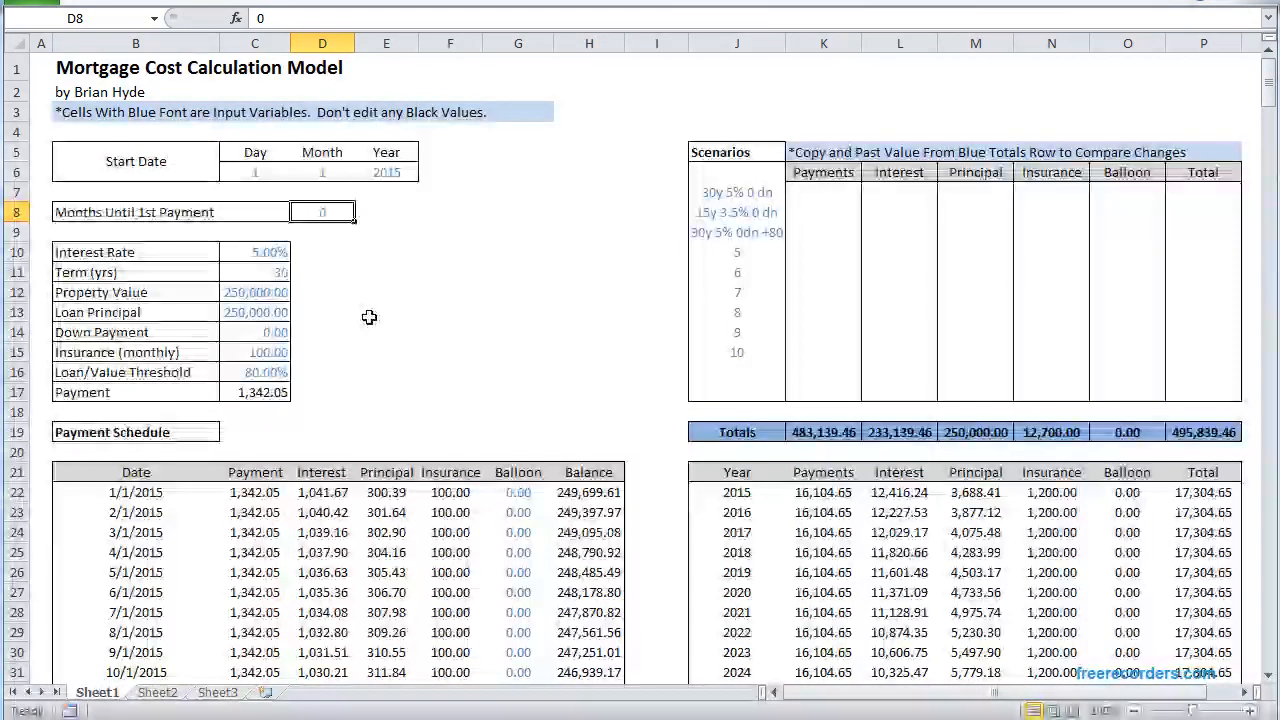
Inspect the first month's interest, principal, insurance and balloon payment formulas.
type("2")
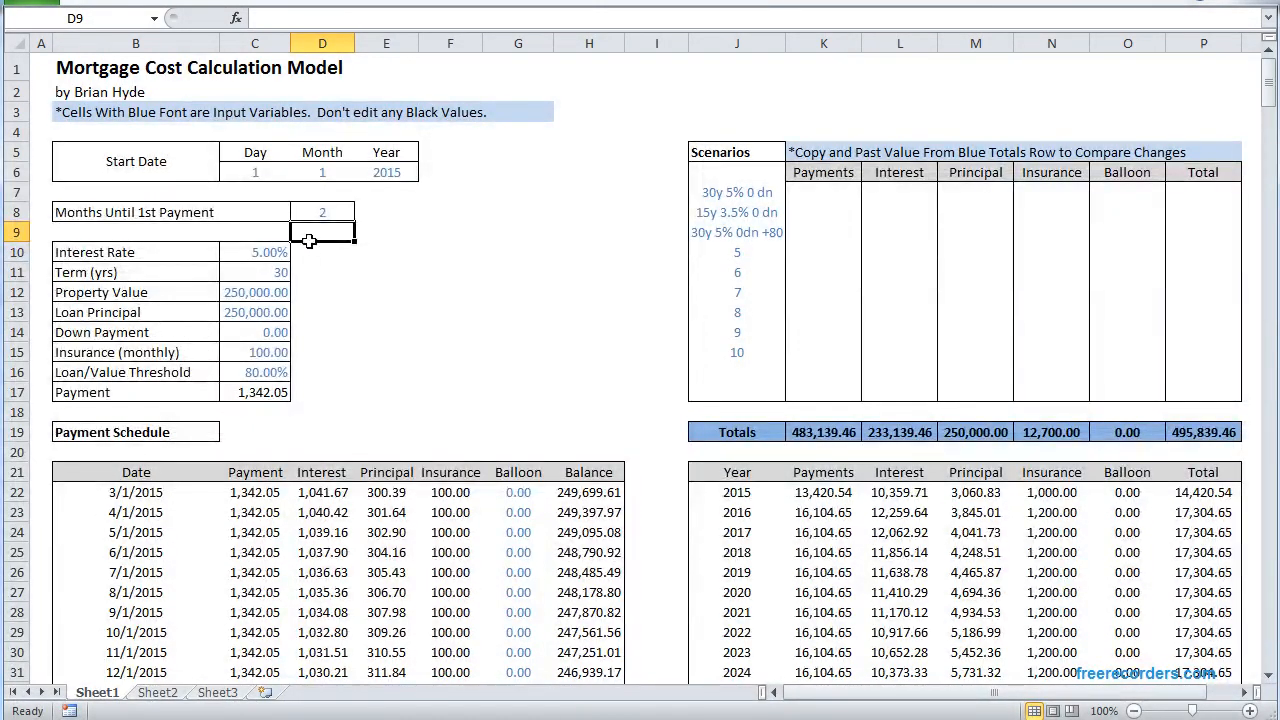
type("0")
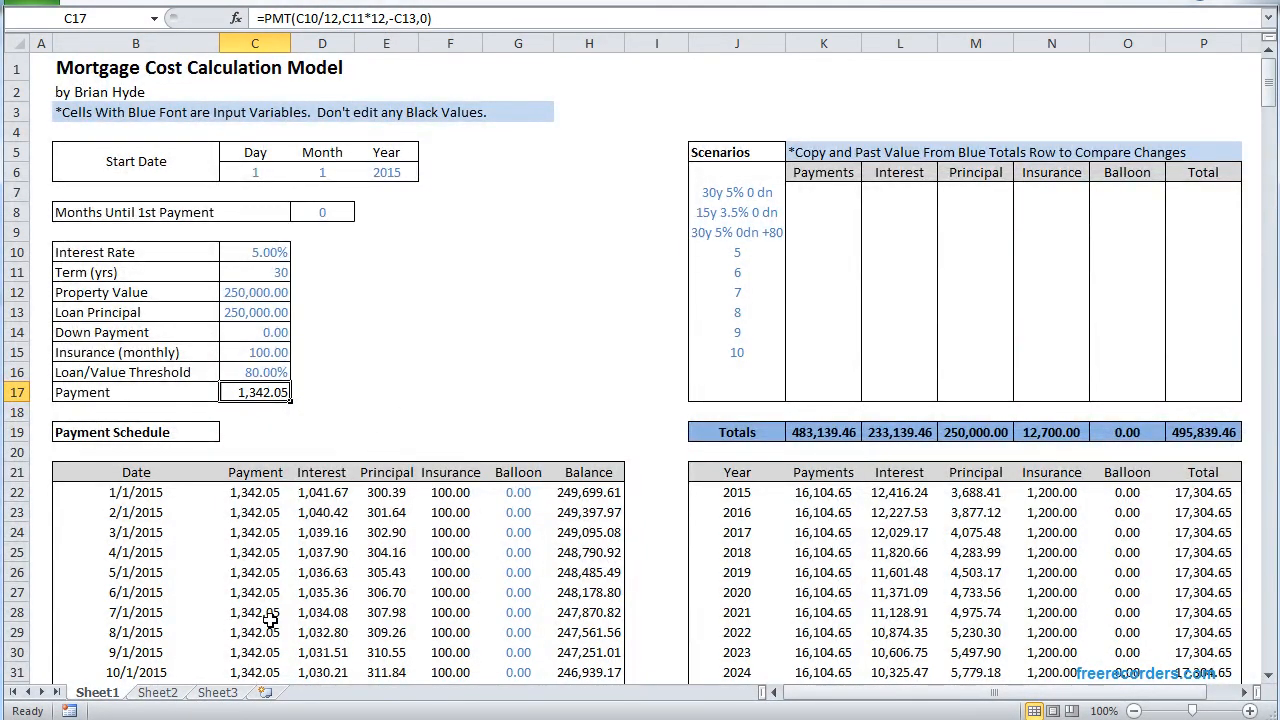
mouse_move(320, 553)
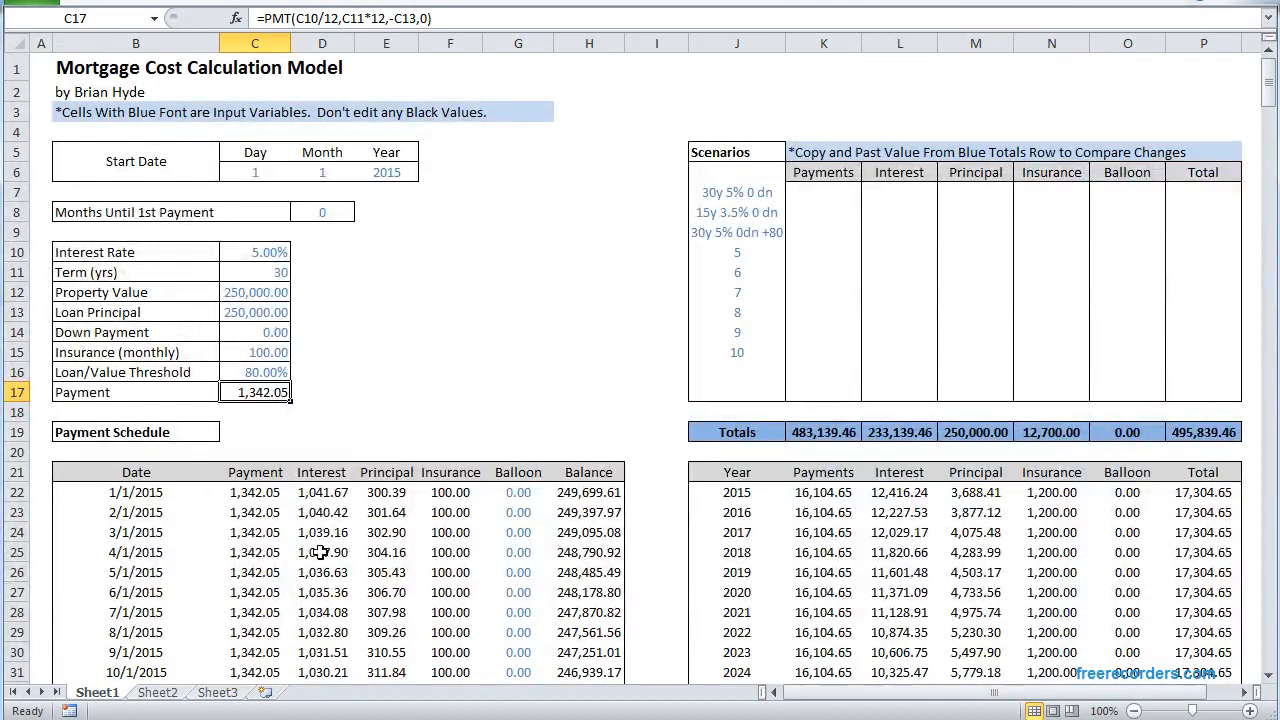
left_click(322, 492)
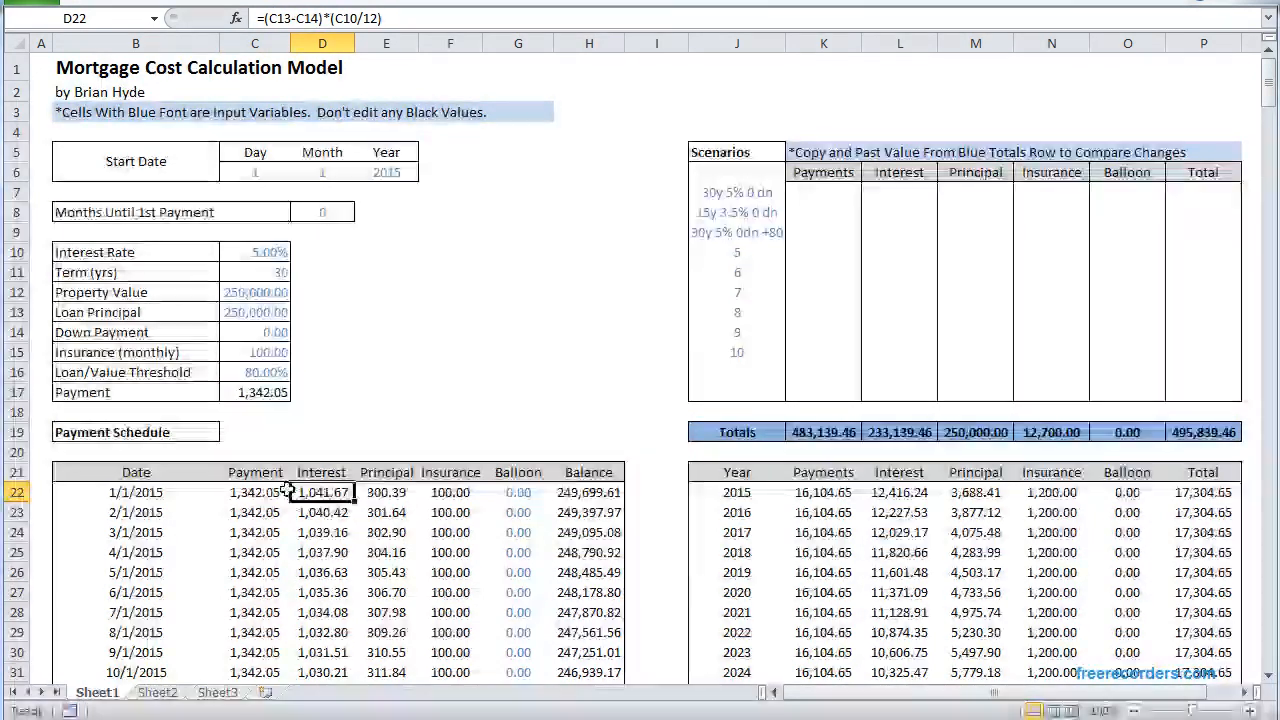
left_click(386, 491)
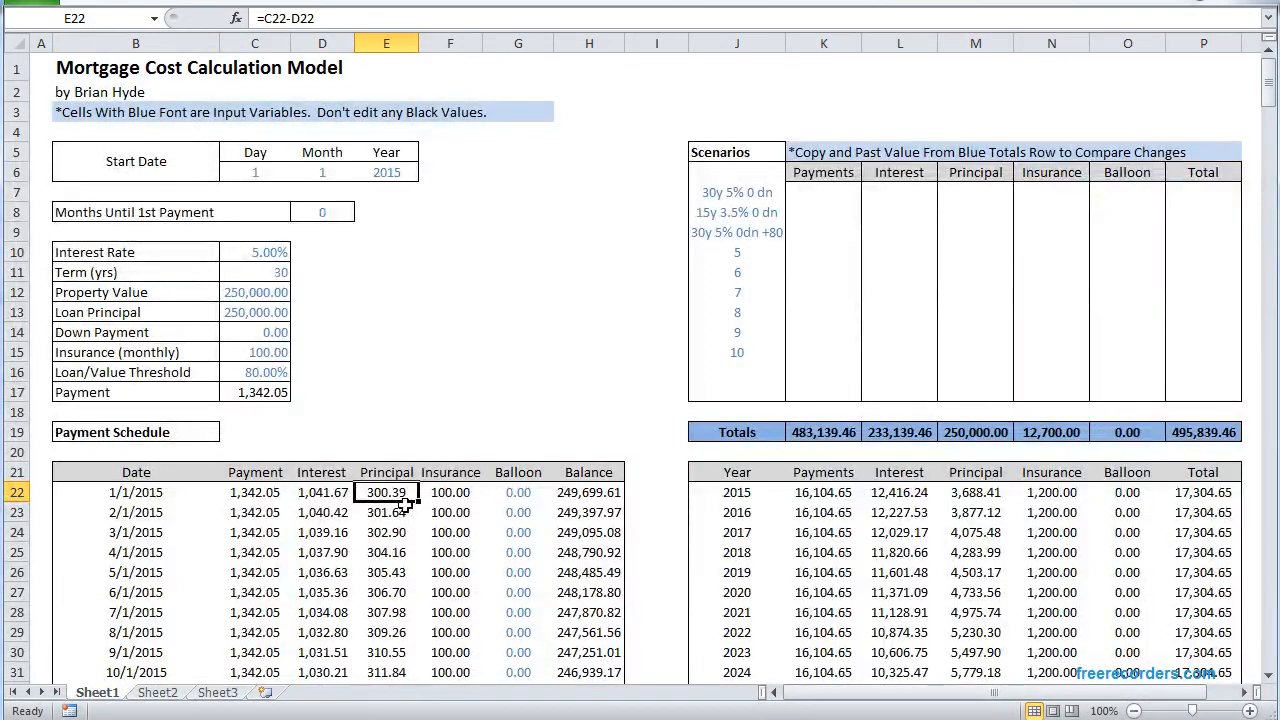
left_click(450, 512)
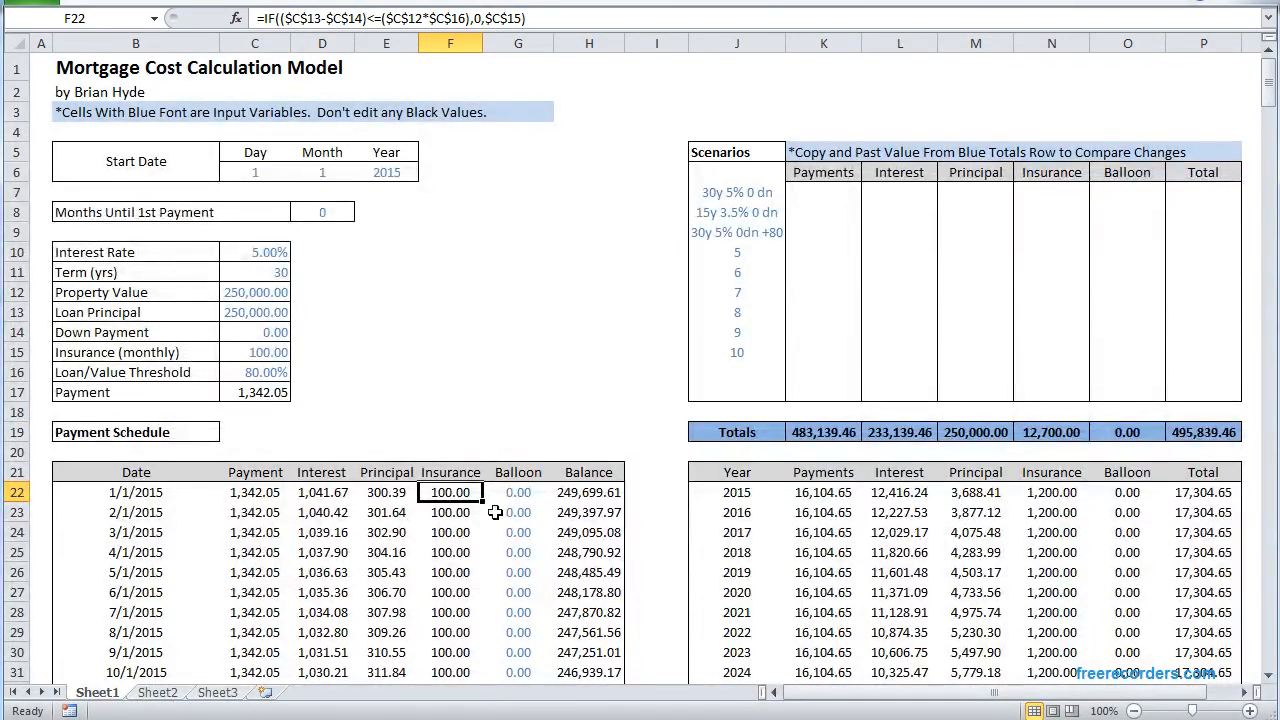
left_click(517, 491)
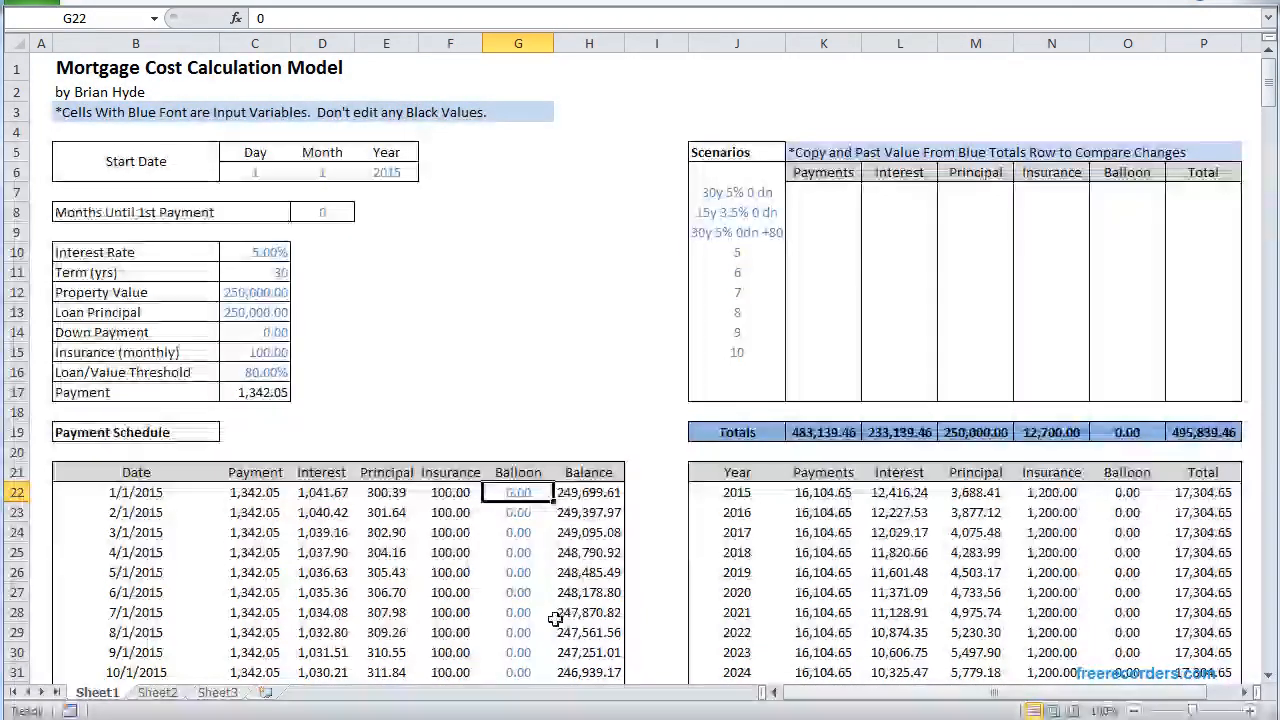
type("500")
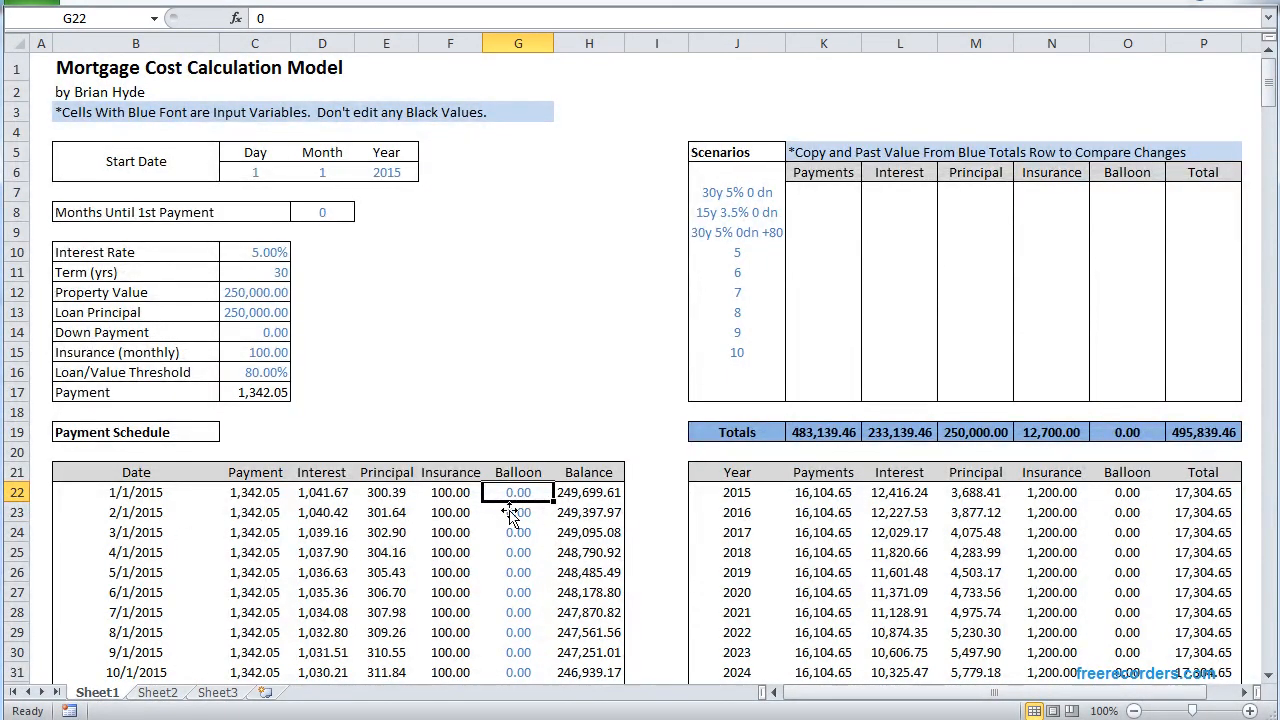
mouse_move(265, 500)
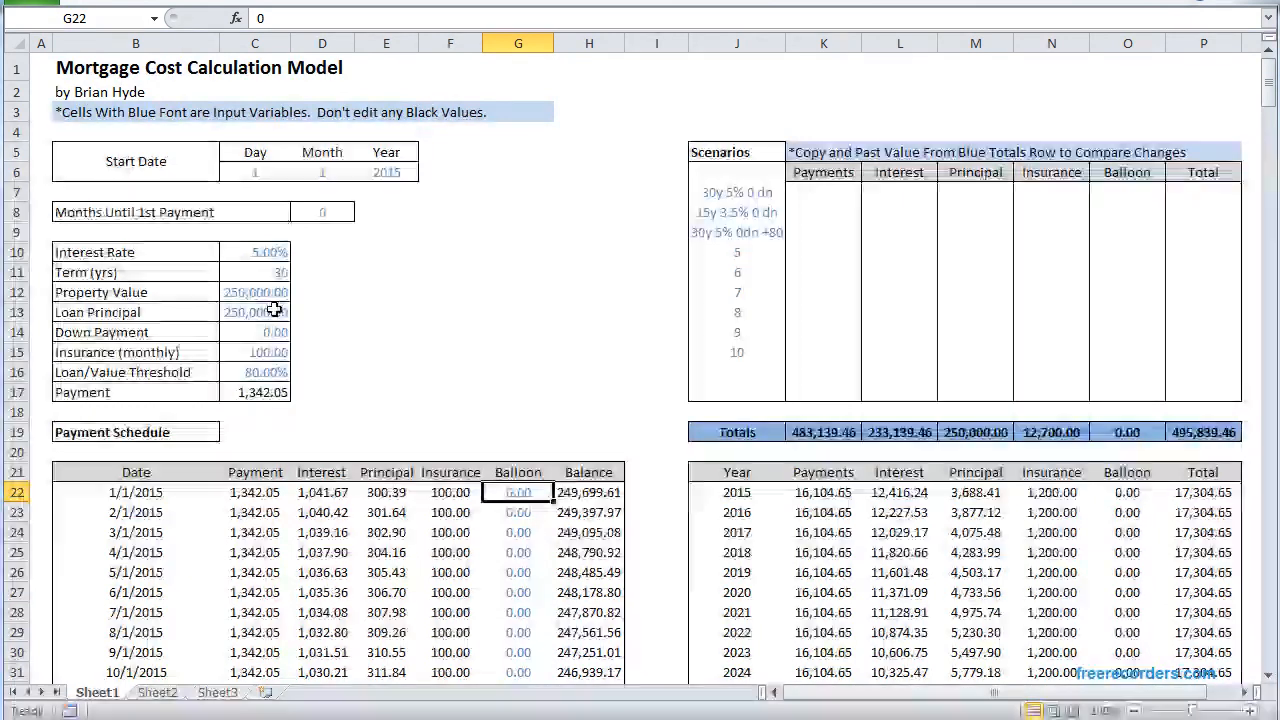
Review the final balance formula in row 381 and the 2015 yearly Payments total.
scroll("down", 3)
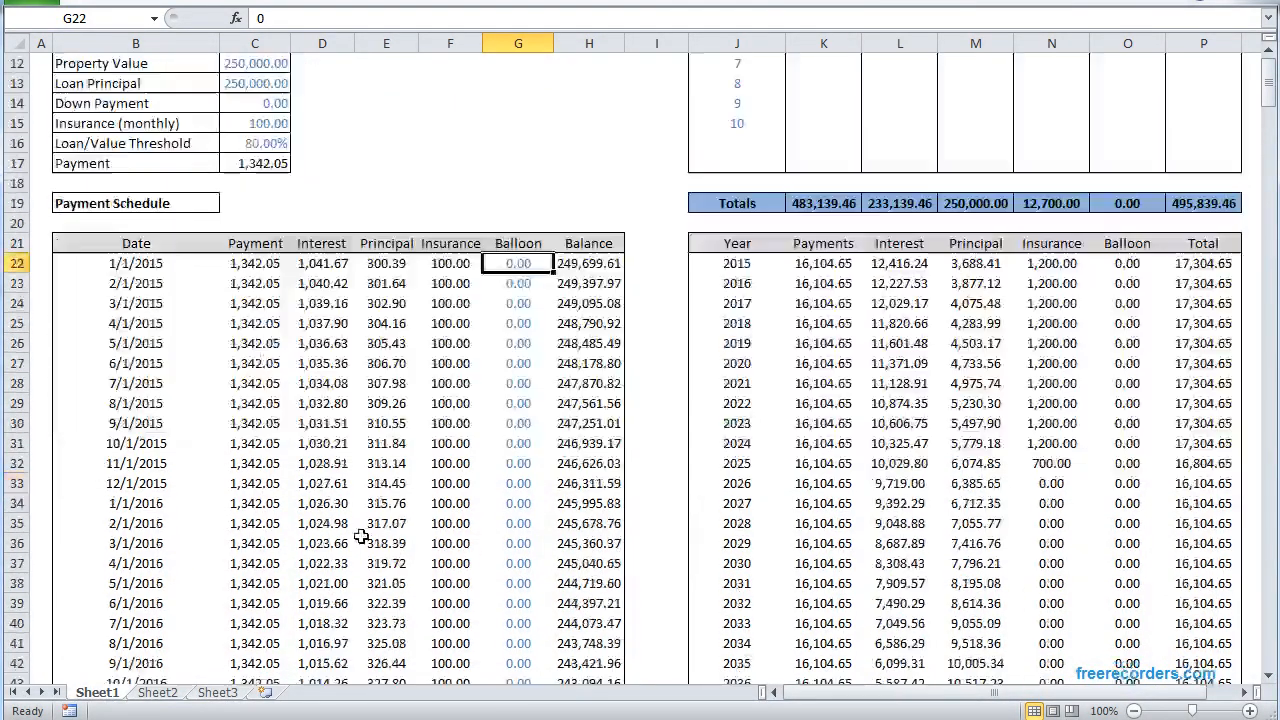
scroll("down", 3)
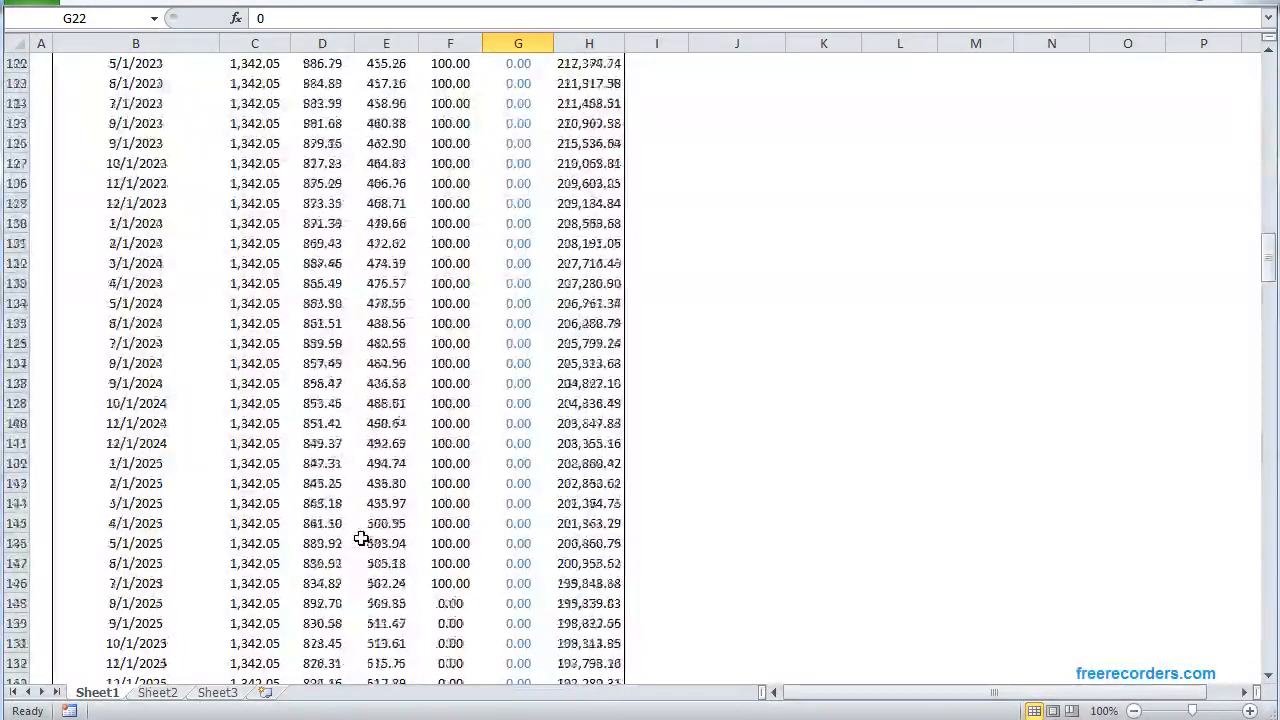
scroll("down", 3)
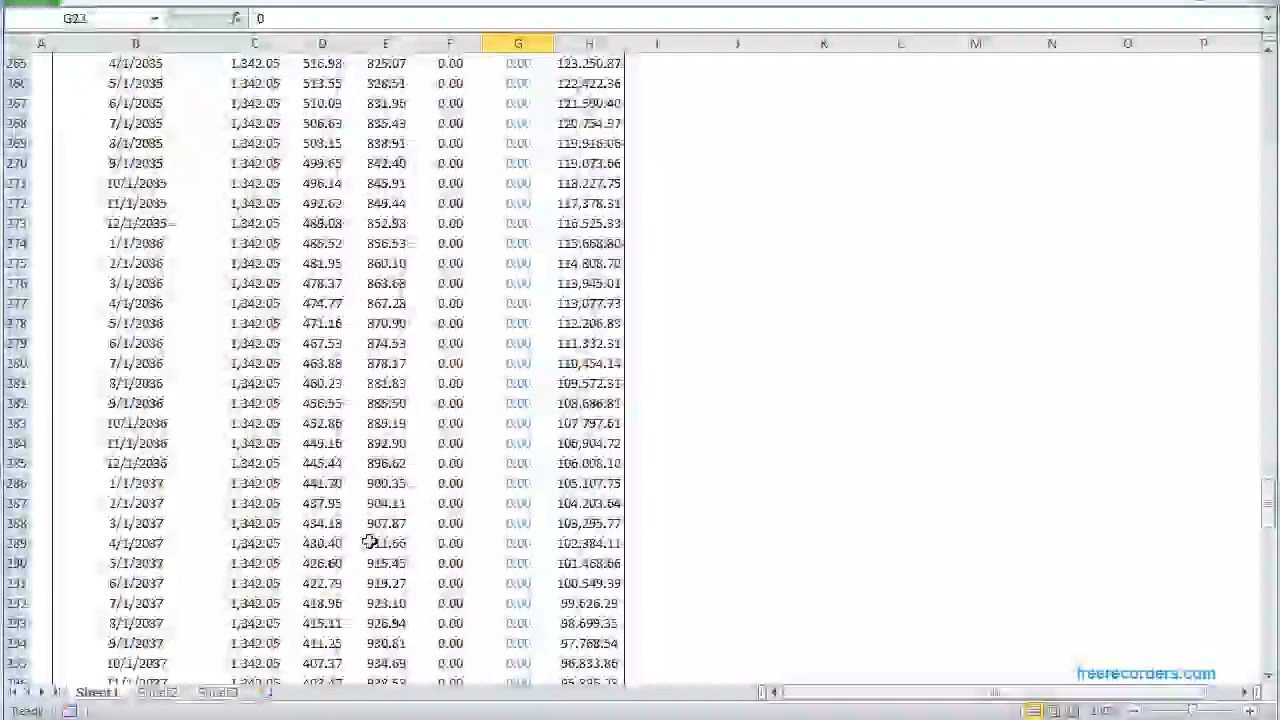
scroll("down", 3)
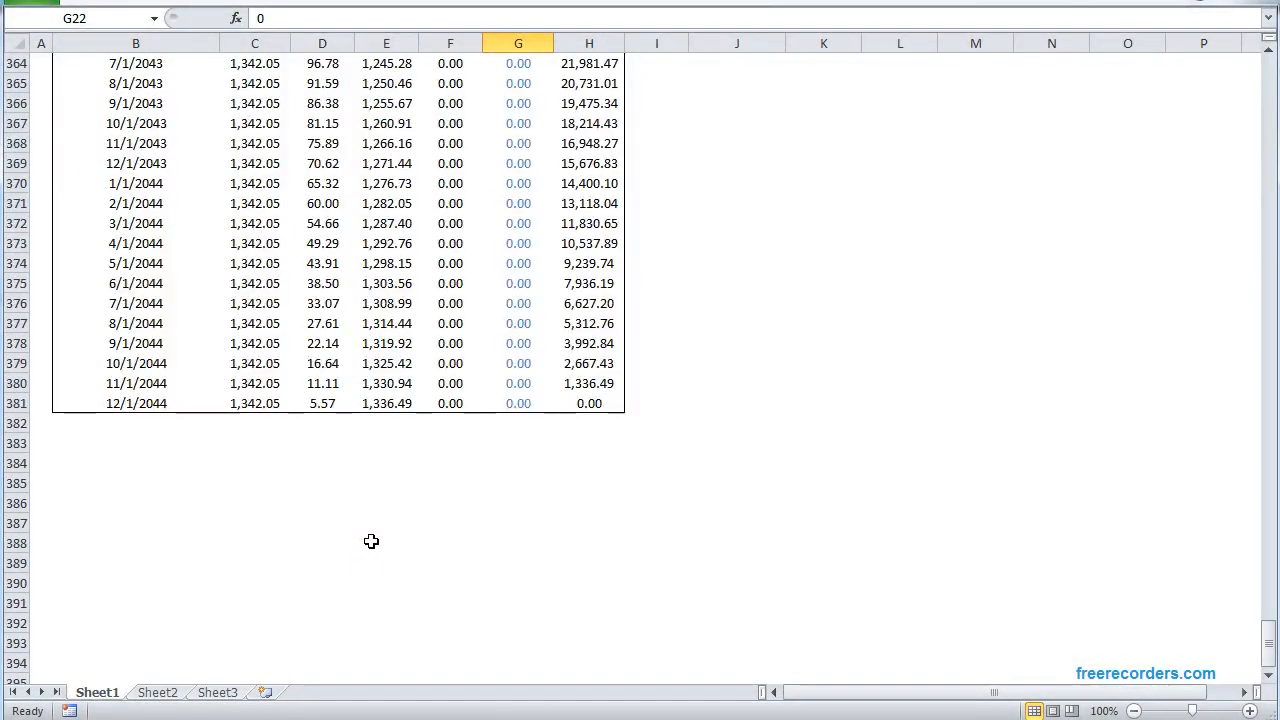
left_click(589, 403)
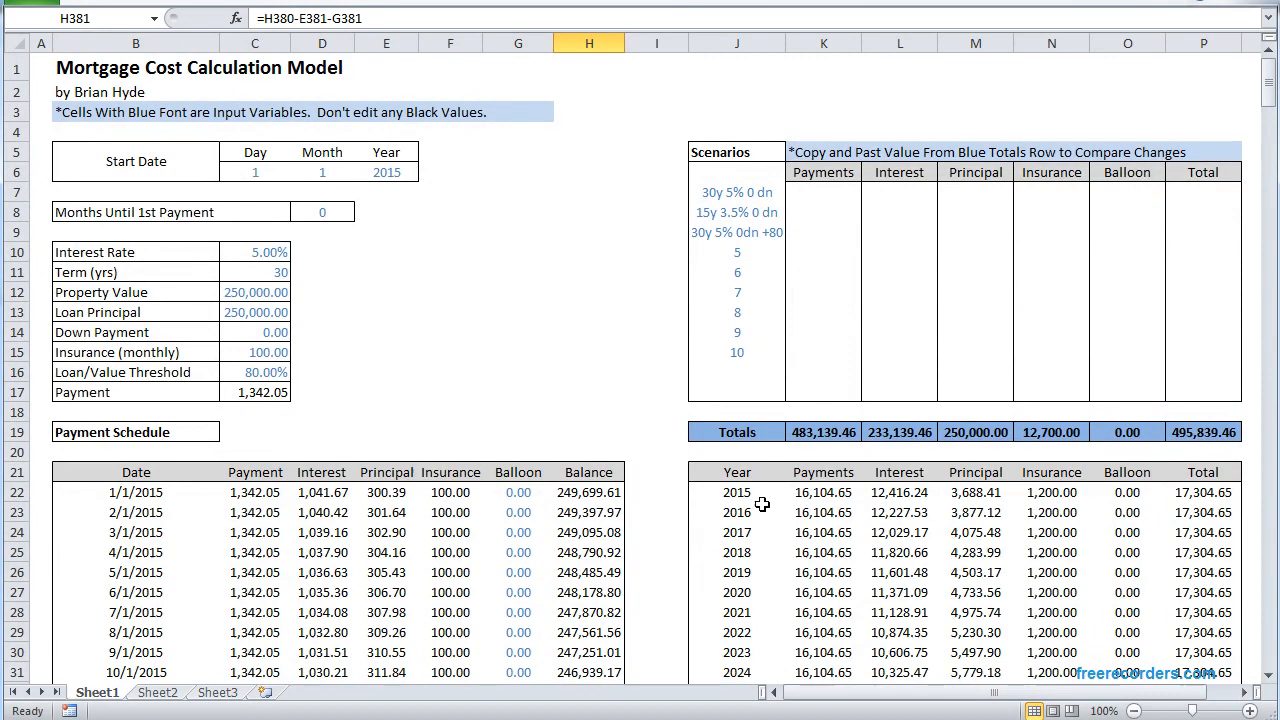
left_click(822, 491)
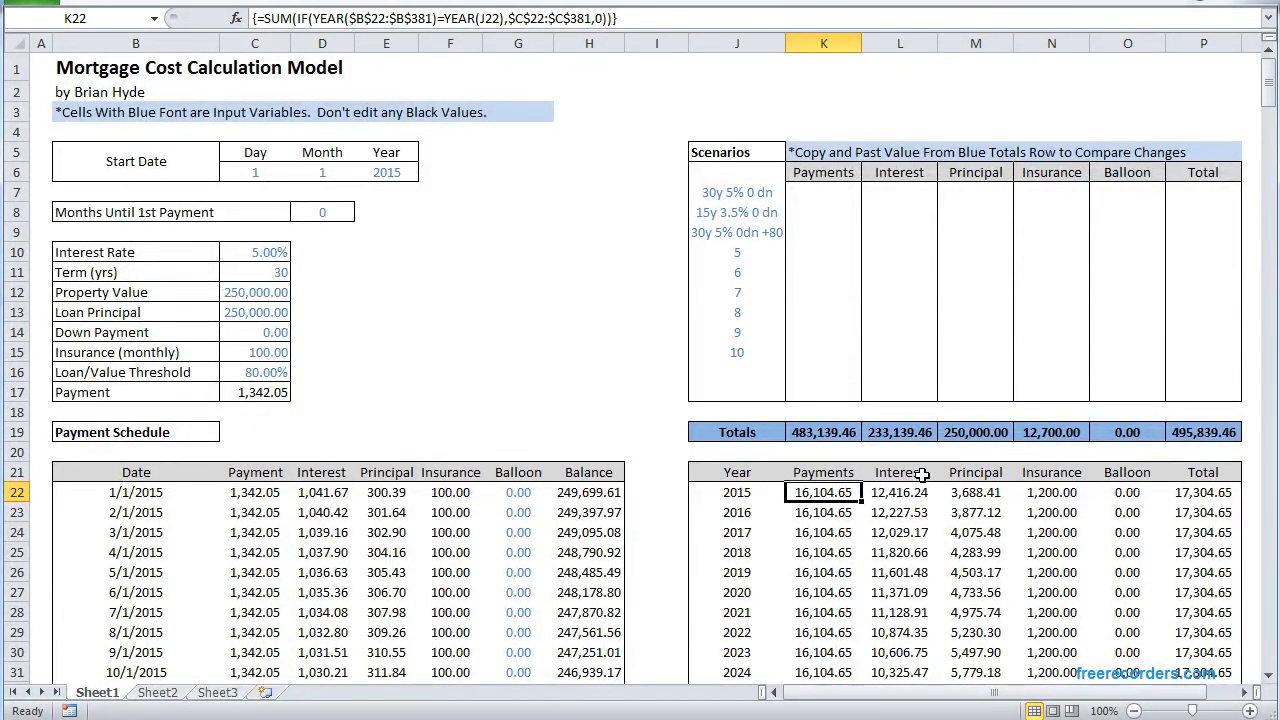
mouse_move(837, 513)
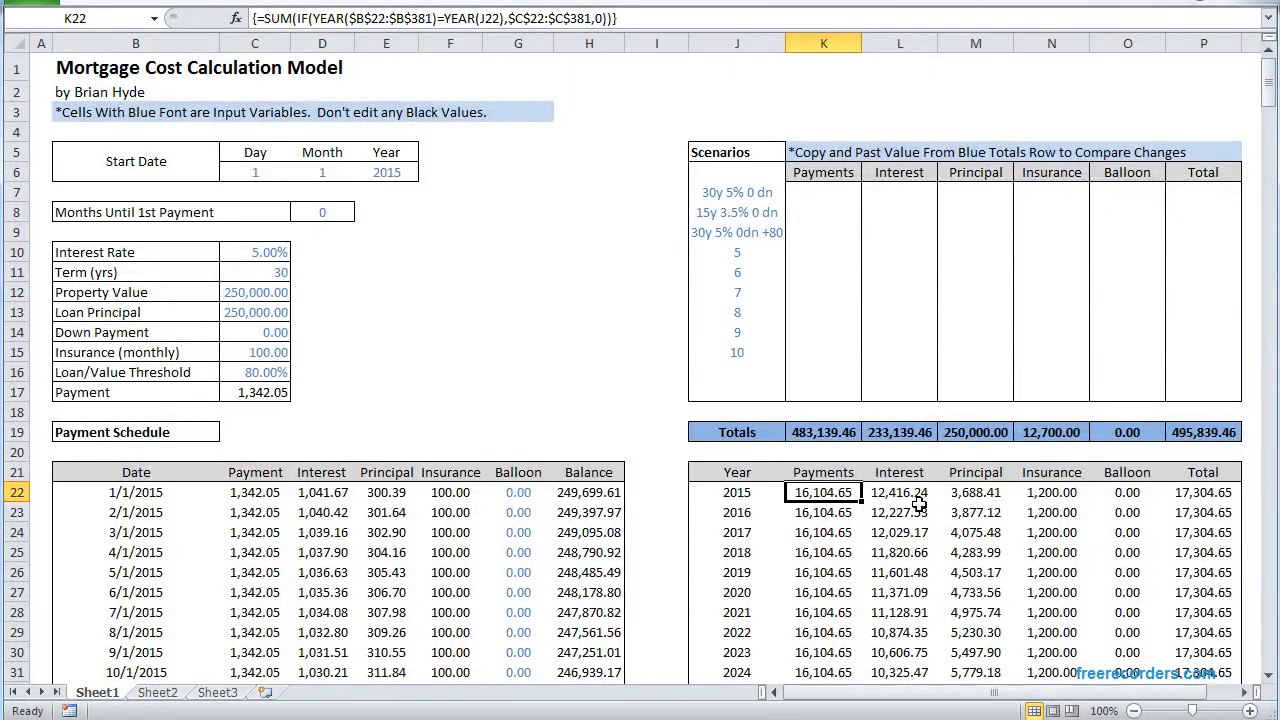
mouse_move(973, 513)
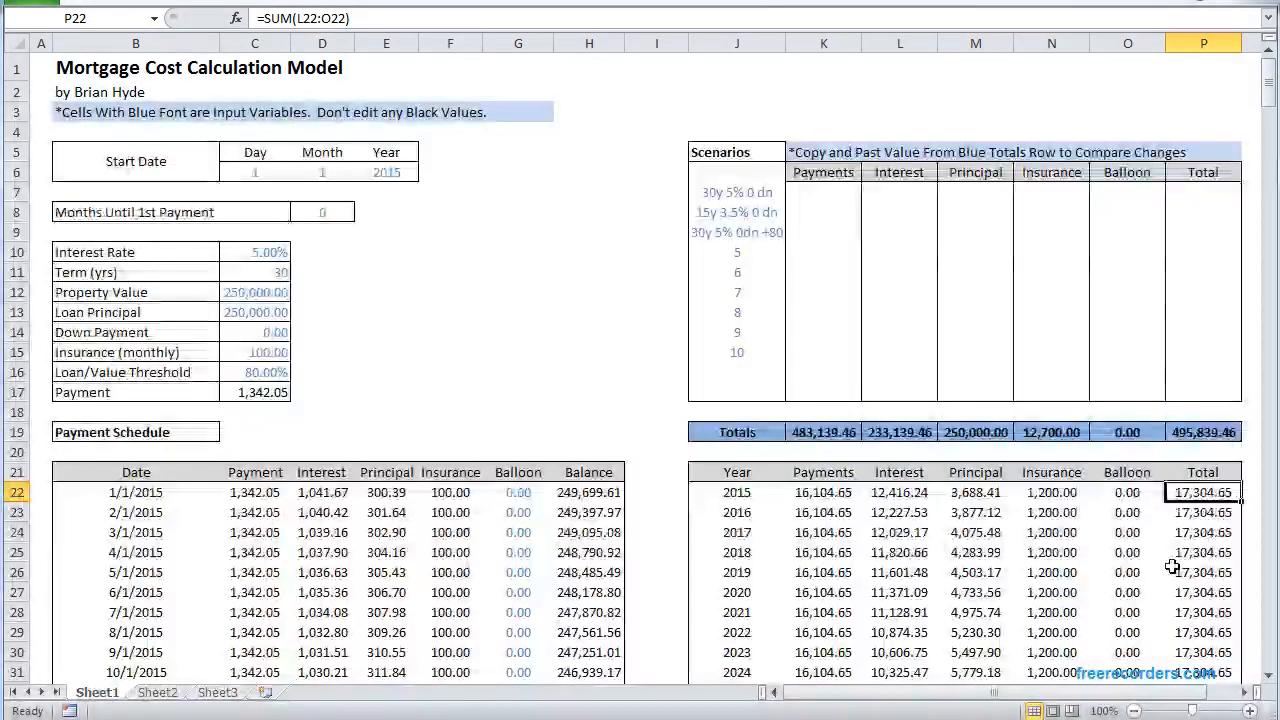
Paste the totals as values into row 7, checking L7 and the 495,839.46 total in P7.
scroll("down", 3)
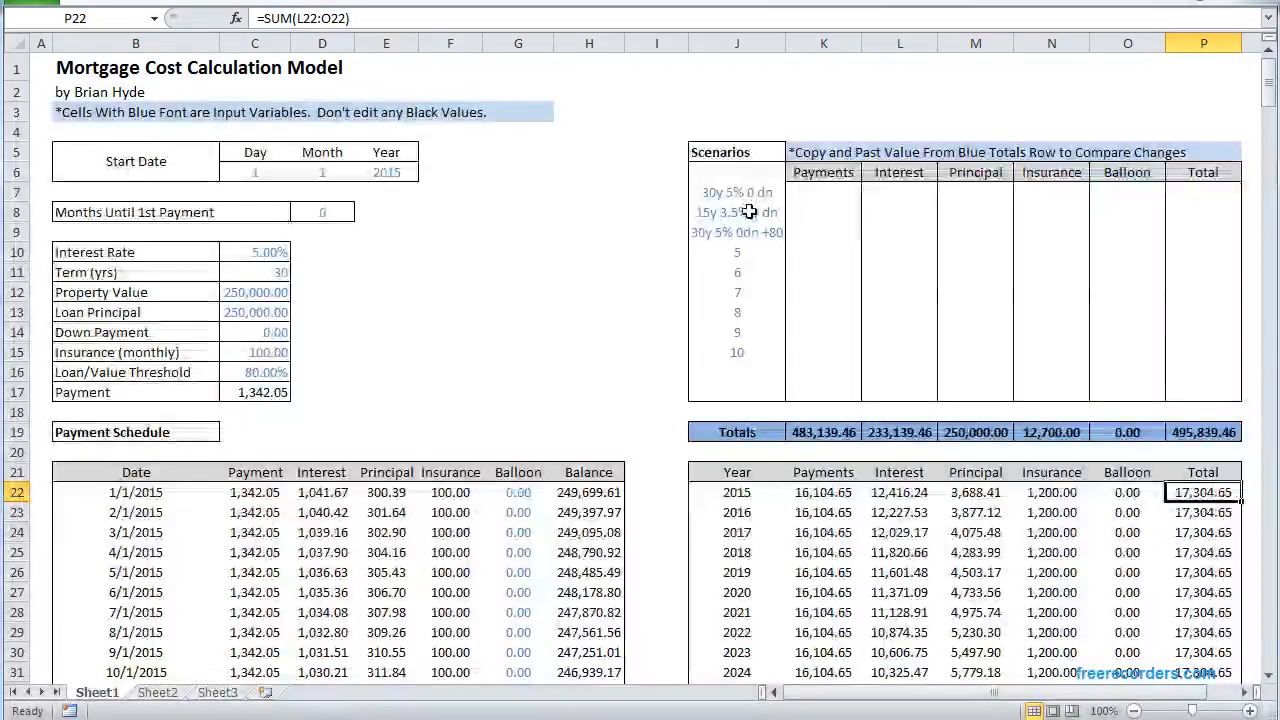
mouse_move(488, 304)
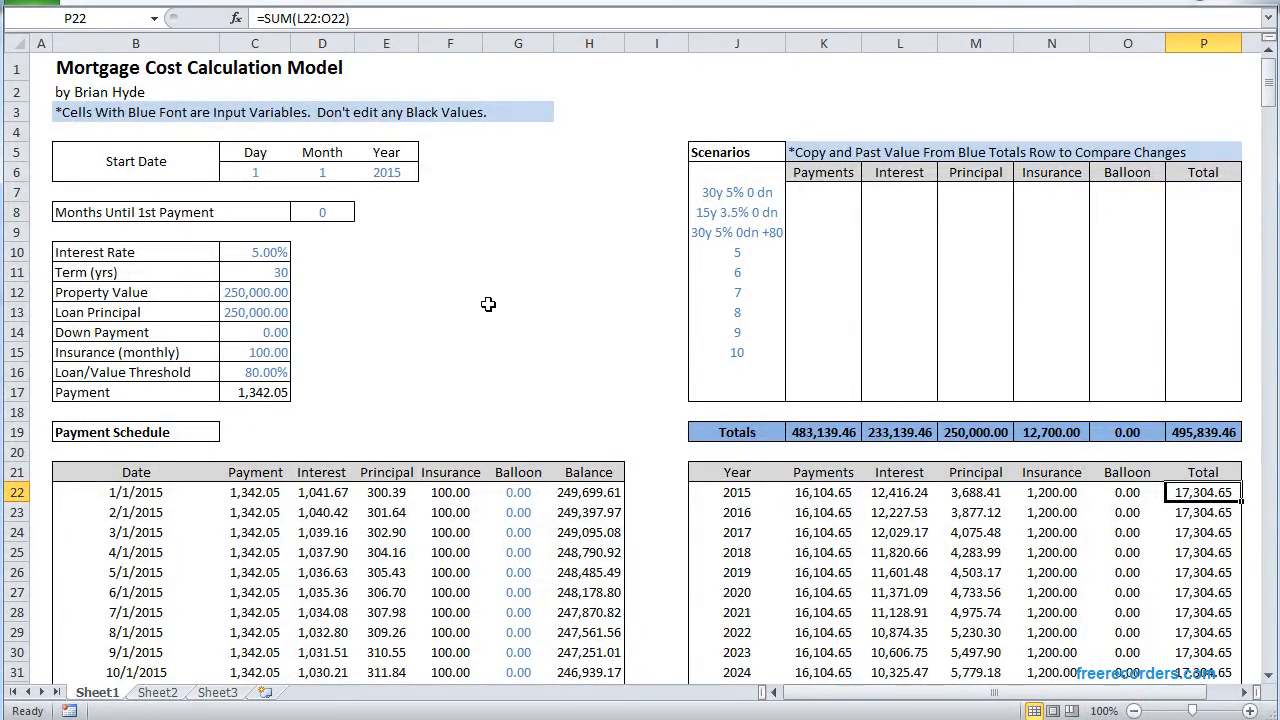
mouse_move(717, 397)
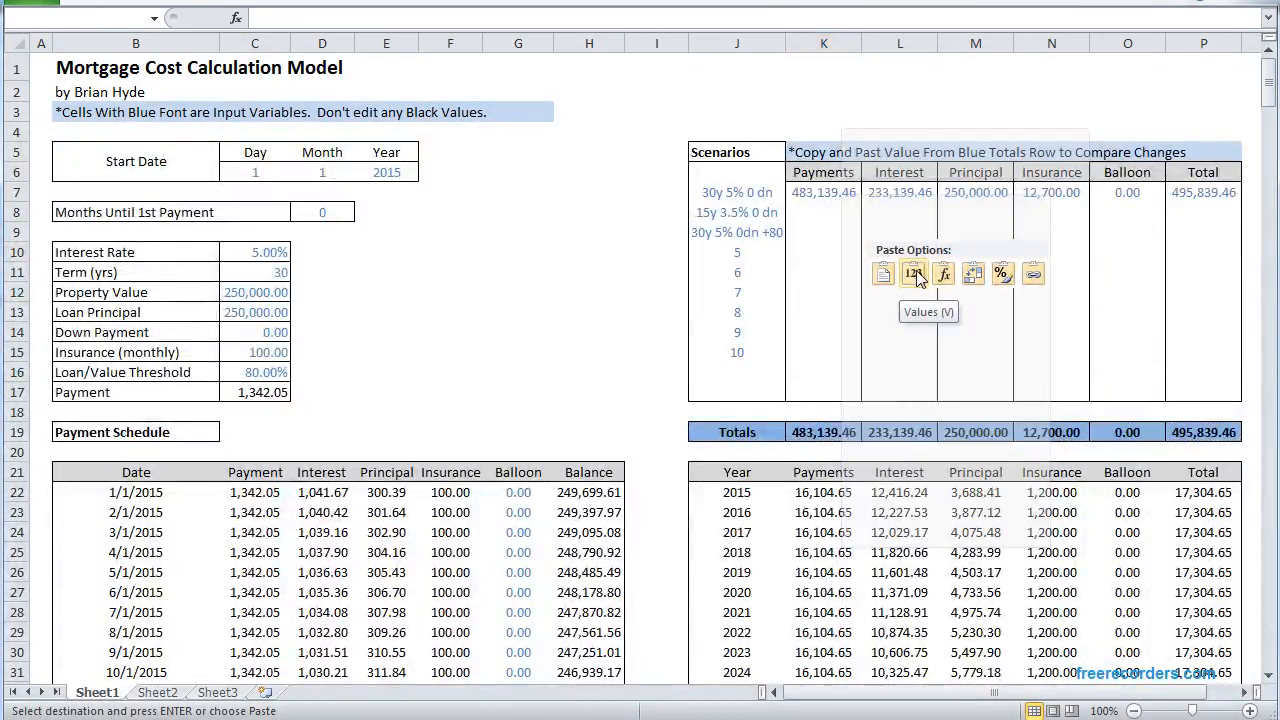
left_click(913, 272)
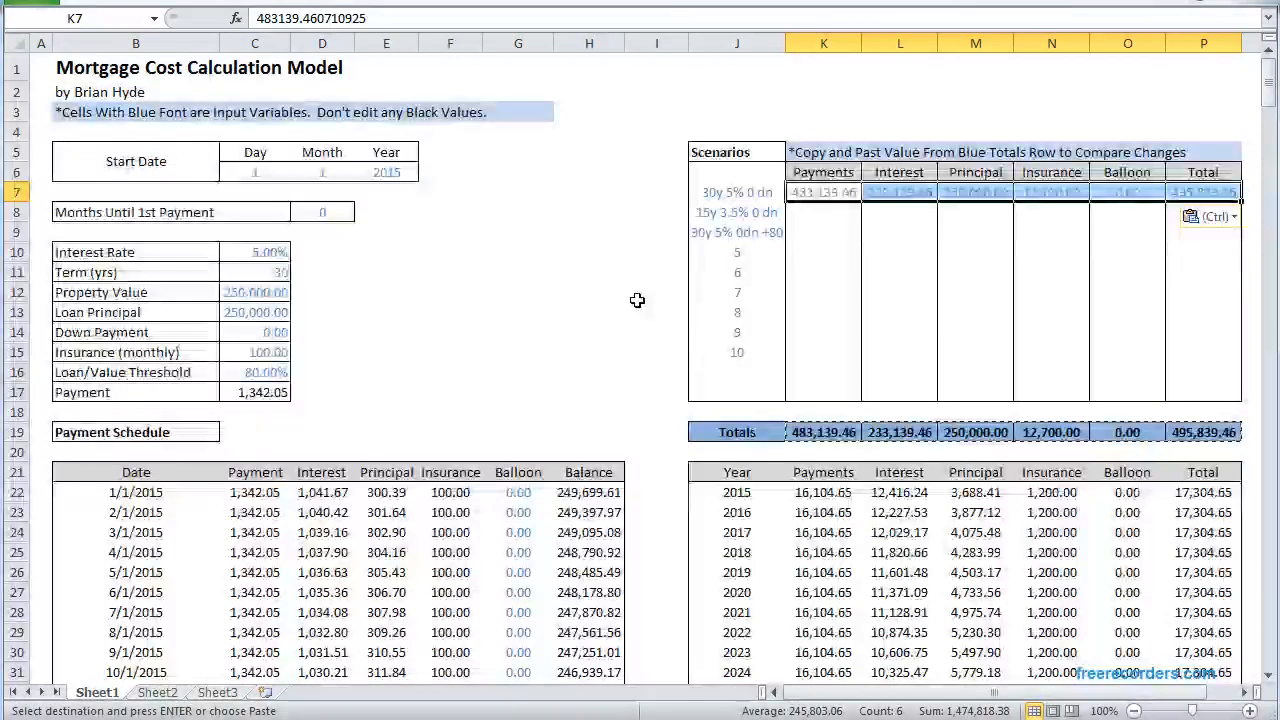
left_click(898, 192)
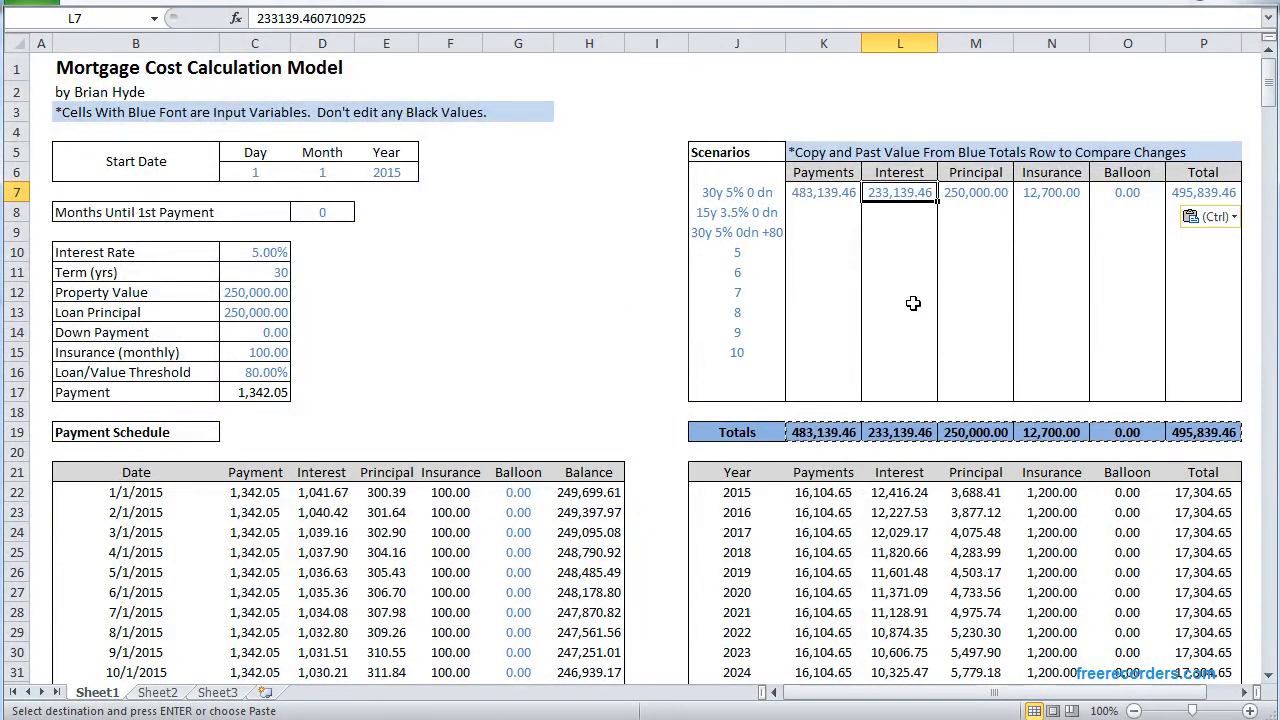
mouse_move(948, 202)
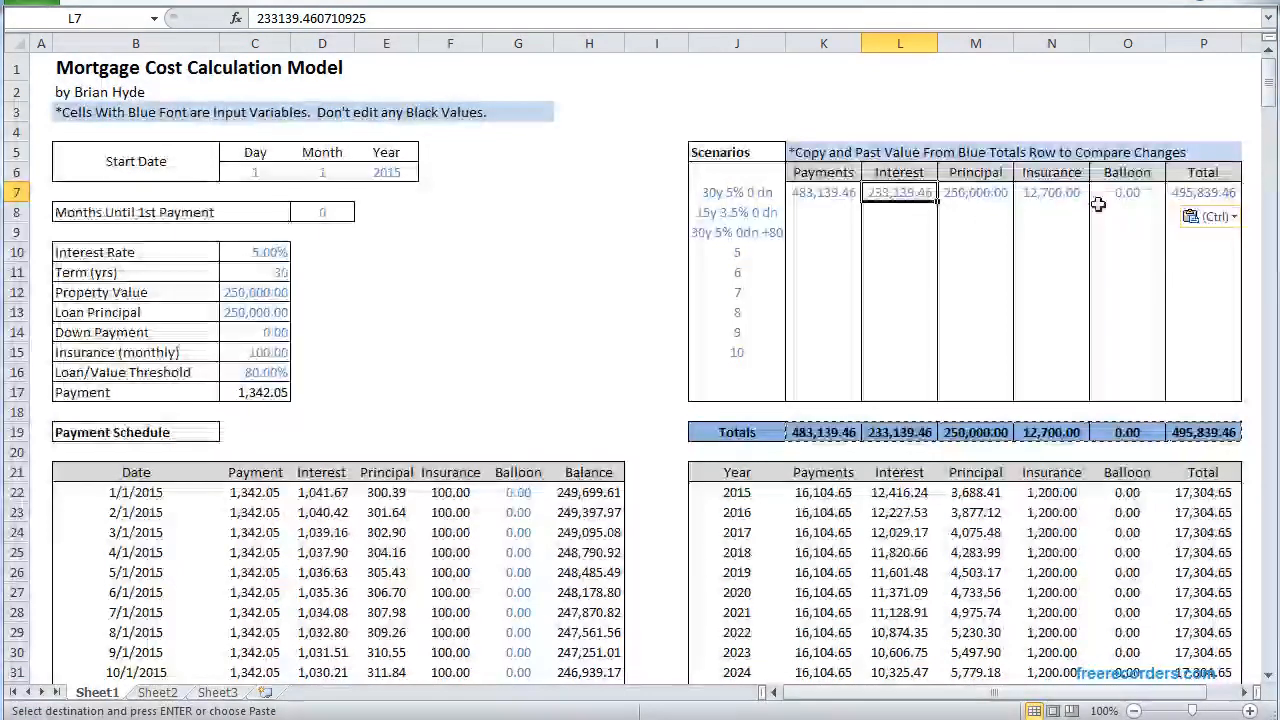
left_click(1204, 192)
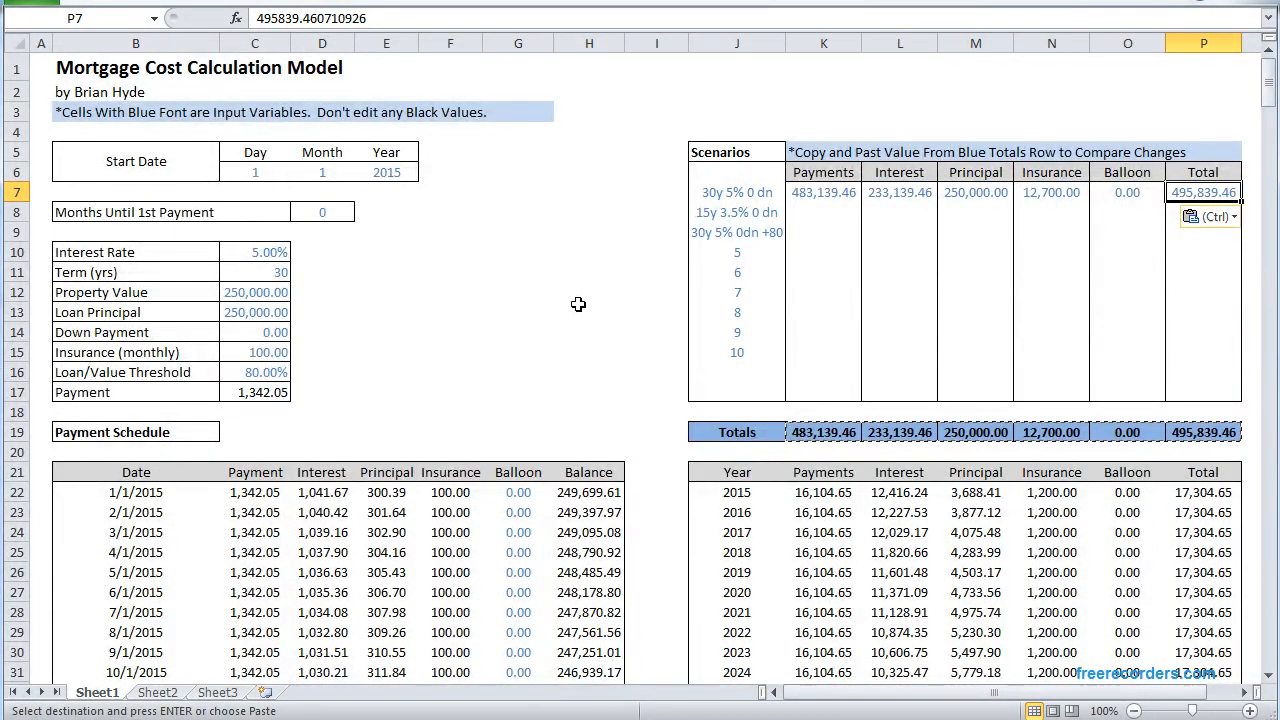
mouse_move(543, 316)
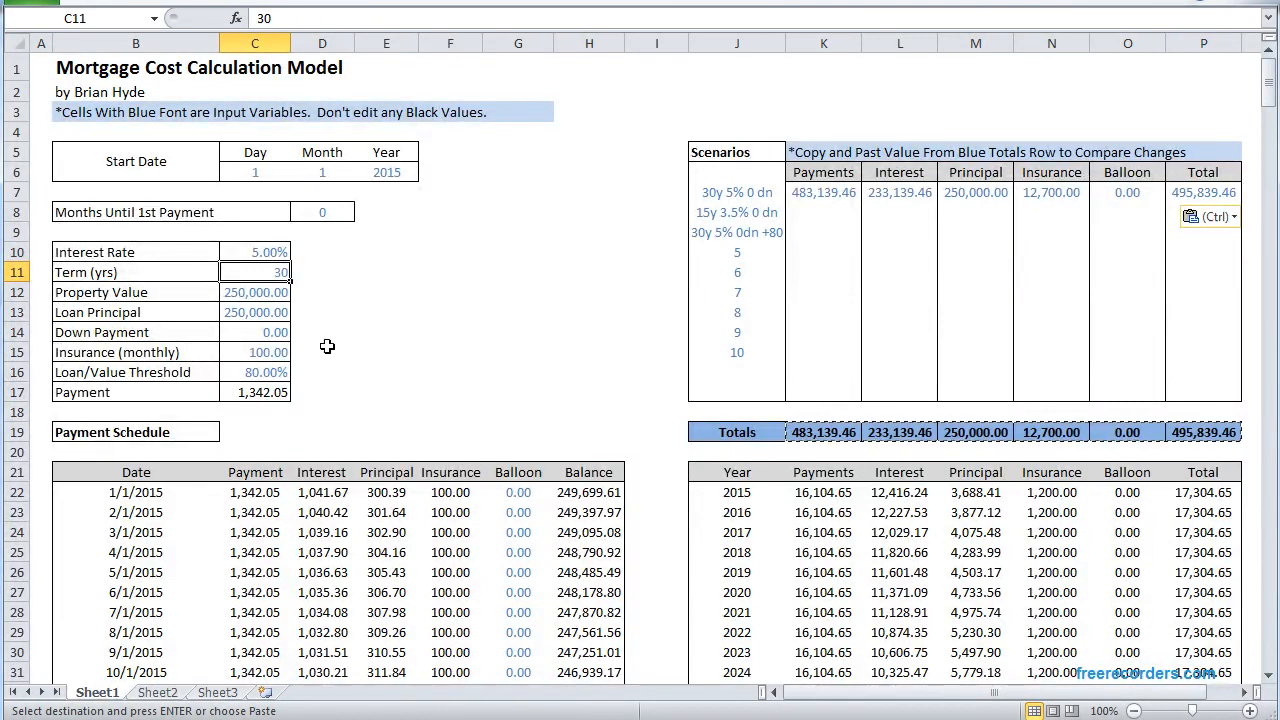
Set the loan term to 15 years and the interest rate to 3.50%.
type("15")
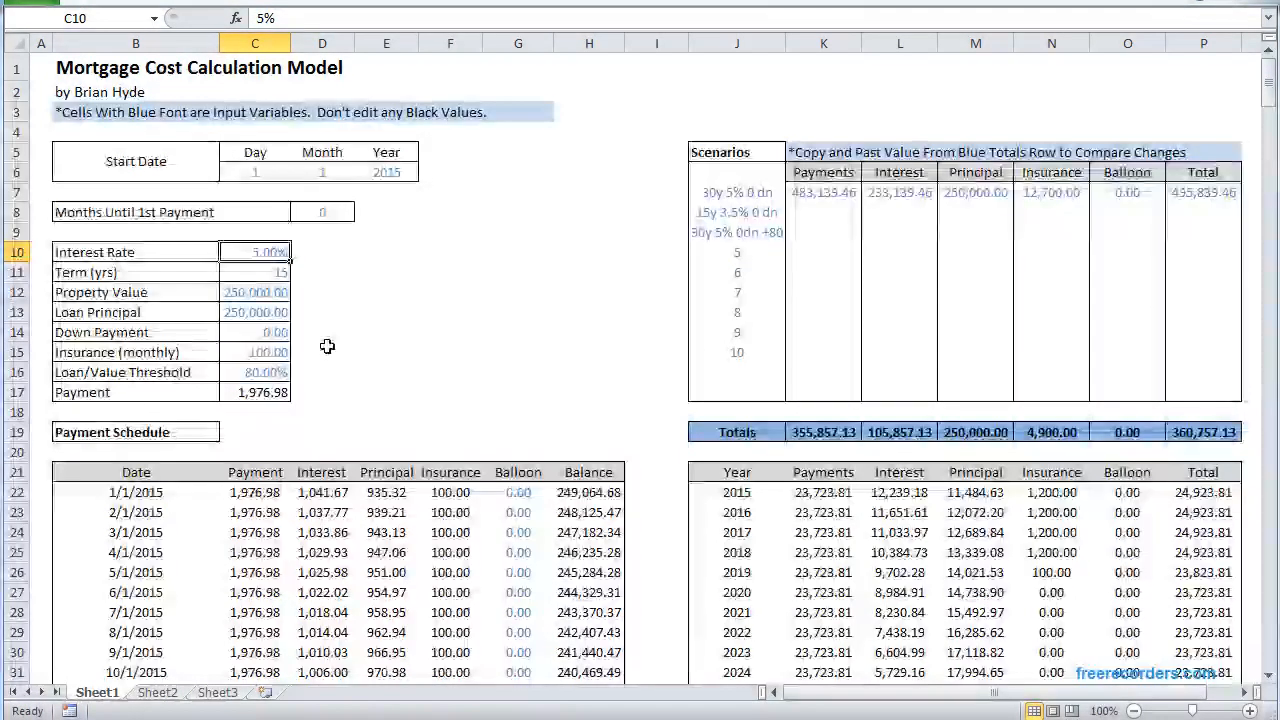
type("3.5%")
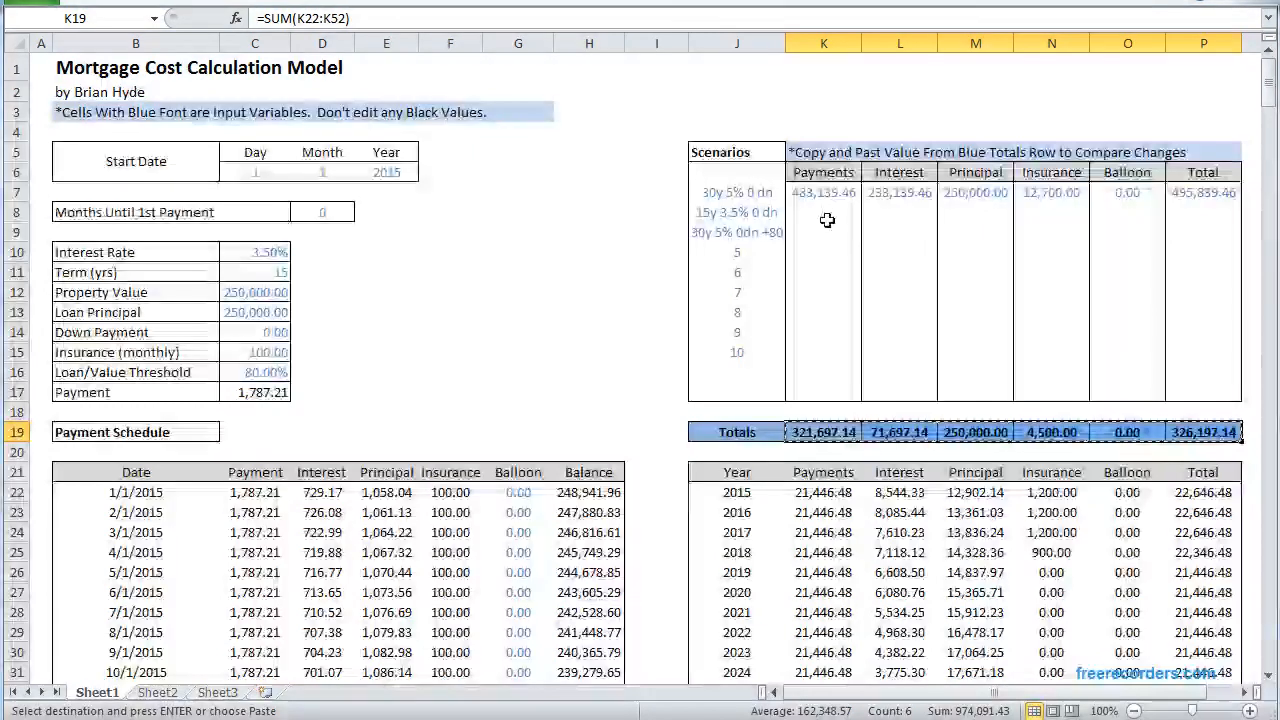
Paste the 15-year totals as values into K8, then check L8 and the P8 total.
right_click(823, 210)
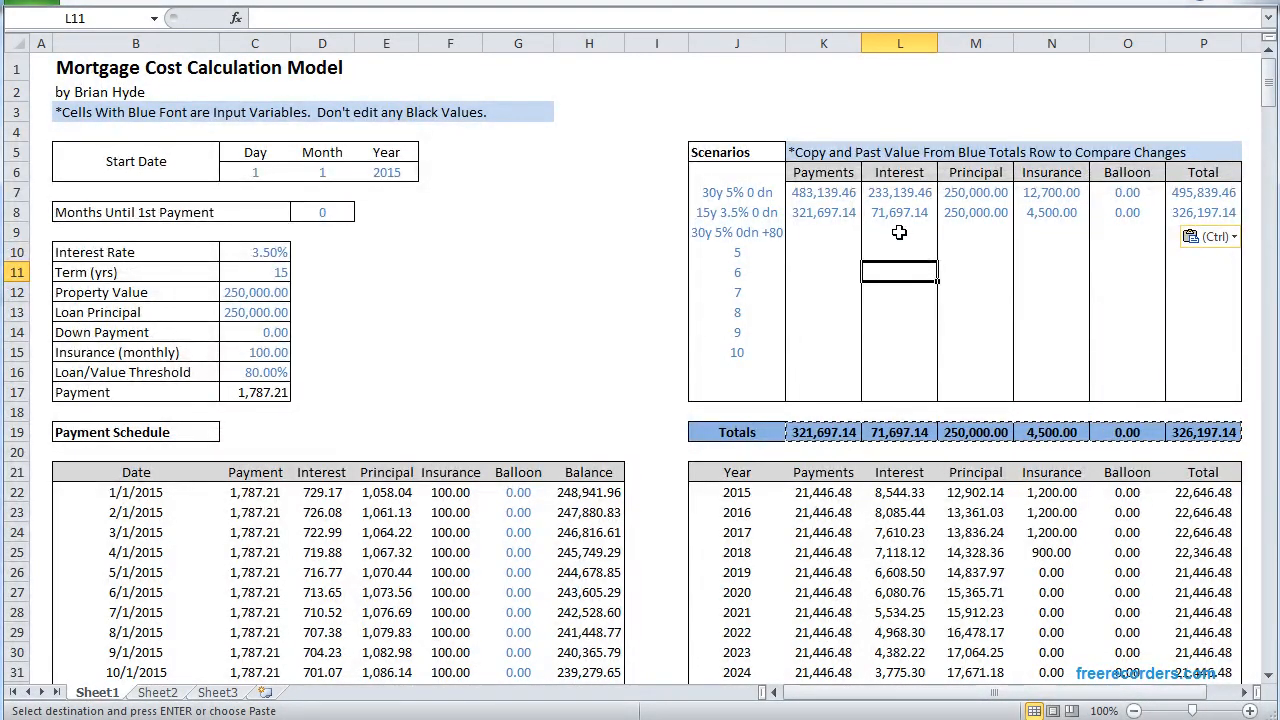
left_click(898, 212)
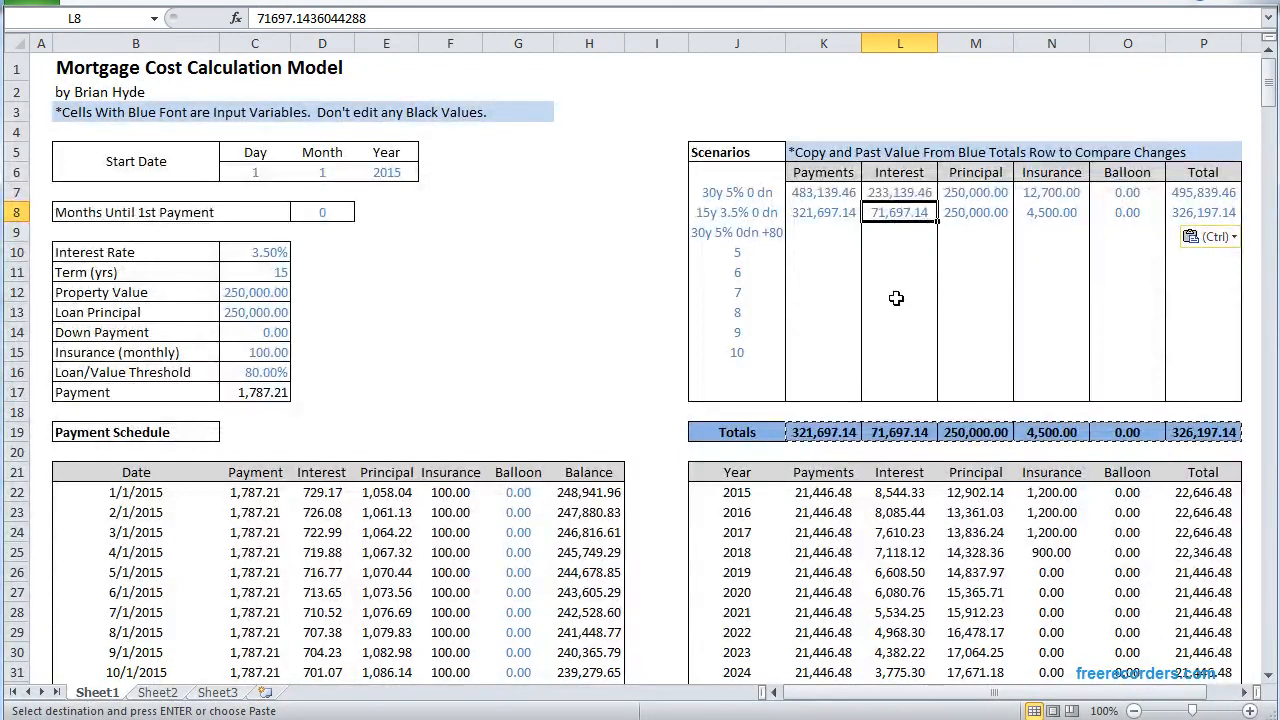
mouse_move(935, 251)
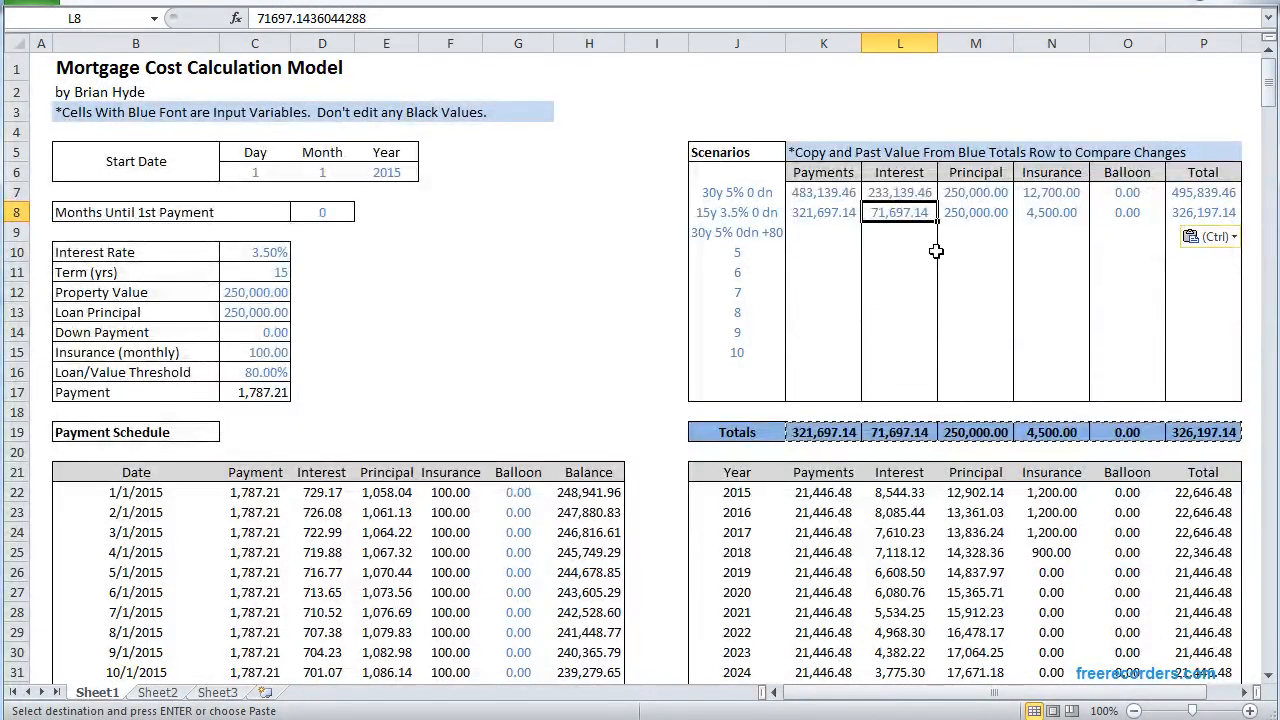
left_click(1204, 232)
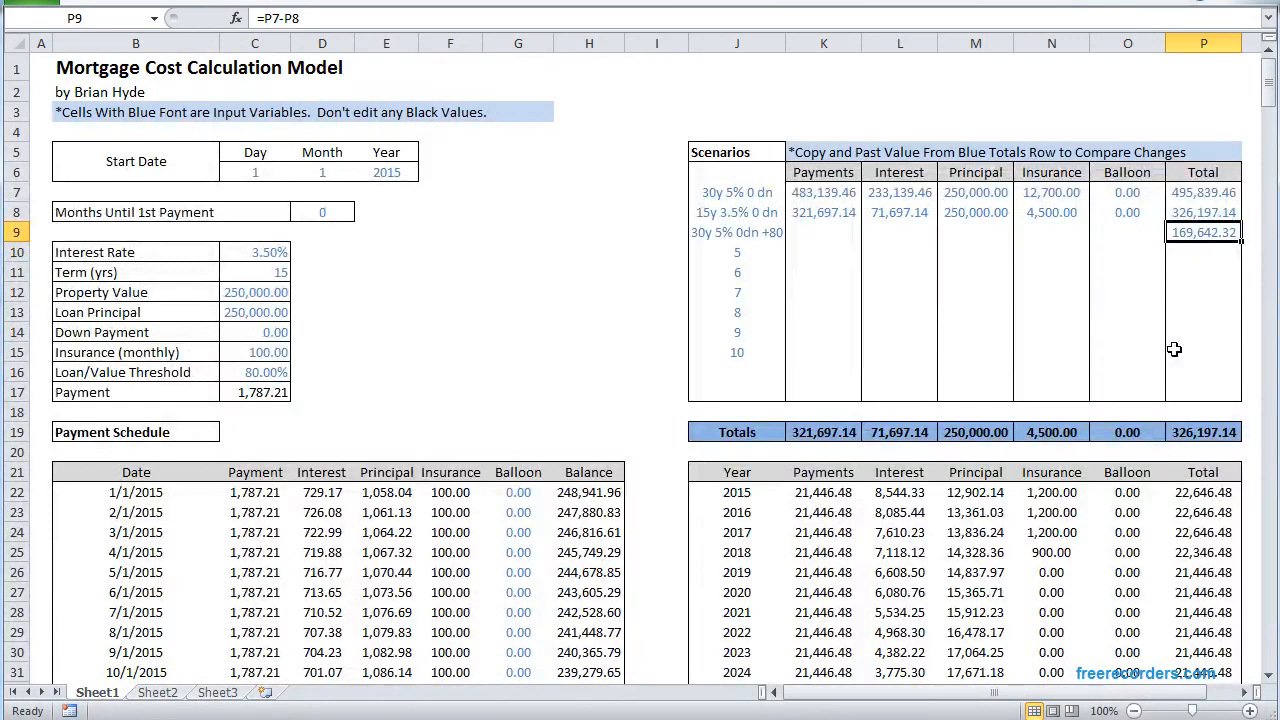
Clear the P9 difference formula and reset the loan to 30 years at 5%.
key("Delete")
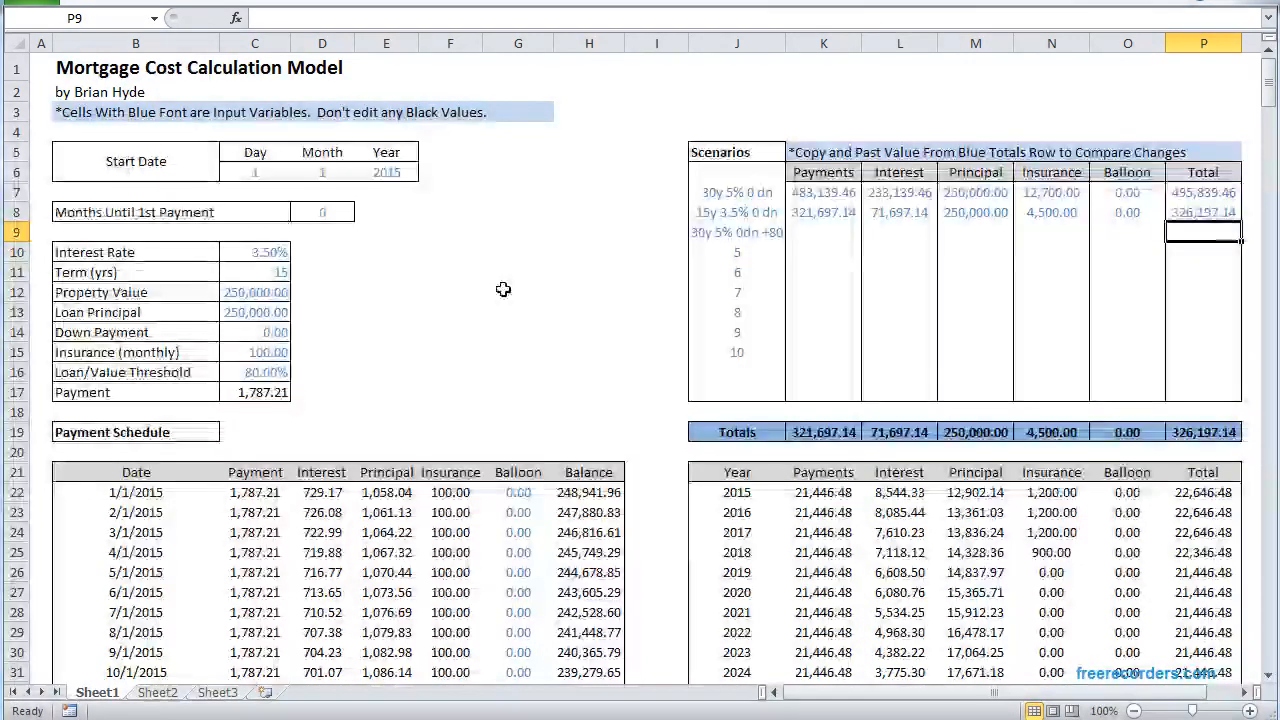
left_click(518, 291)
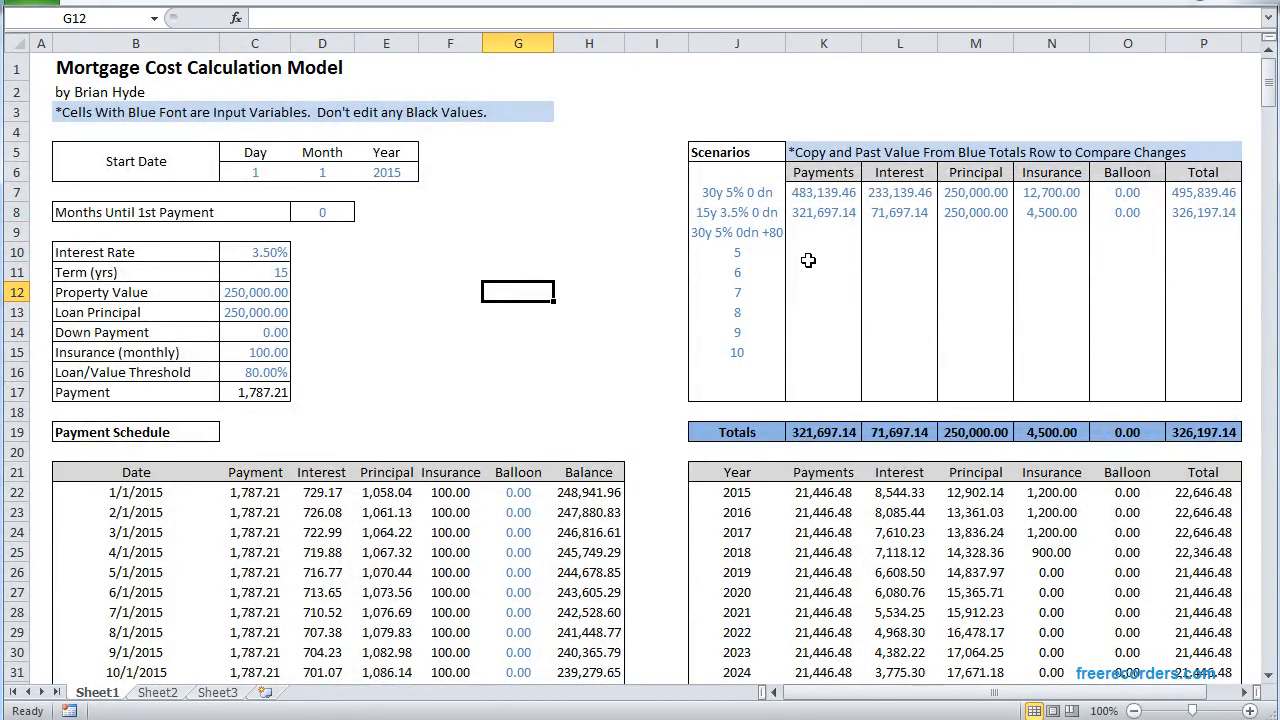
mouse_move(293, 265)
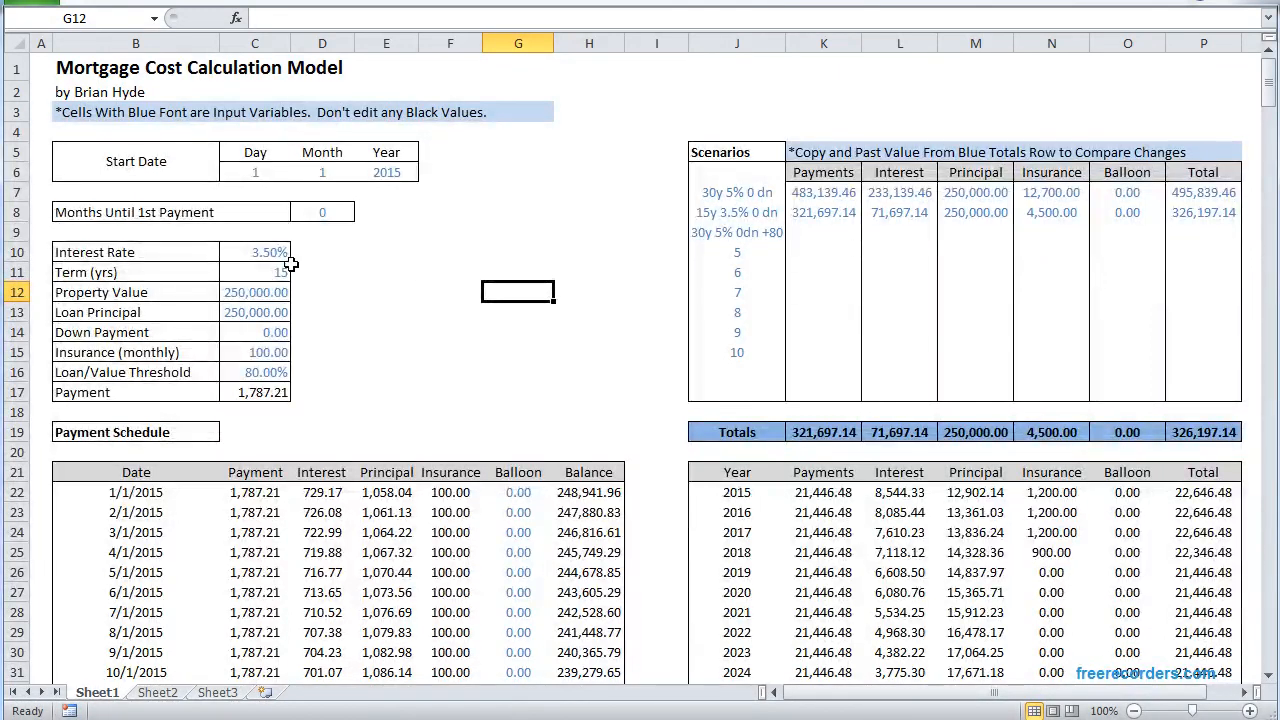
left_click(255, 272)
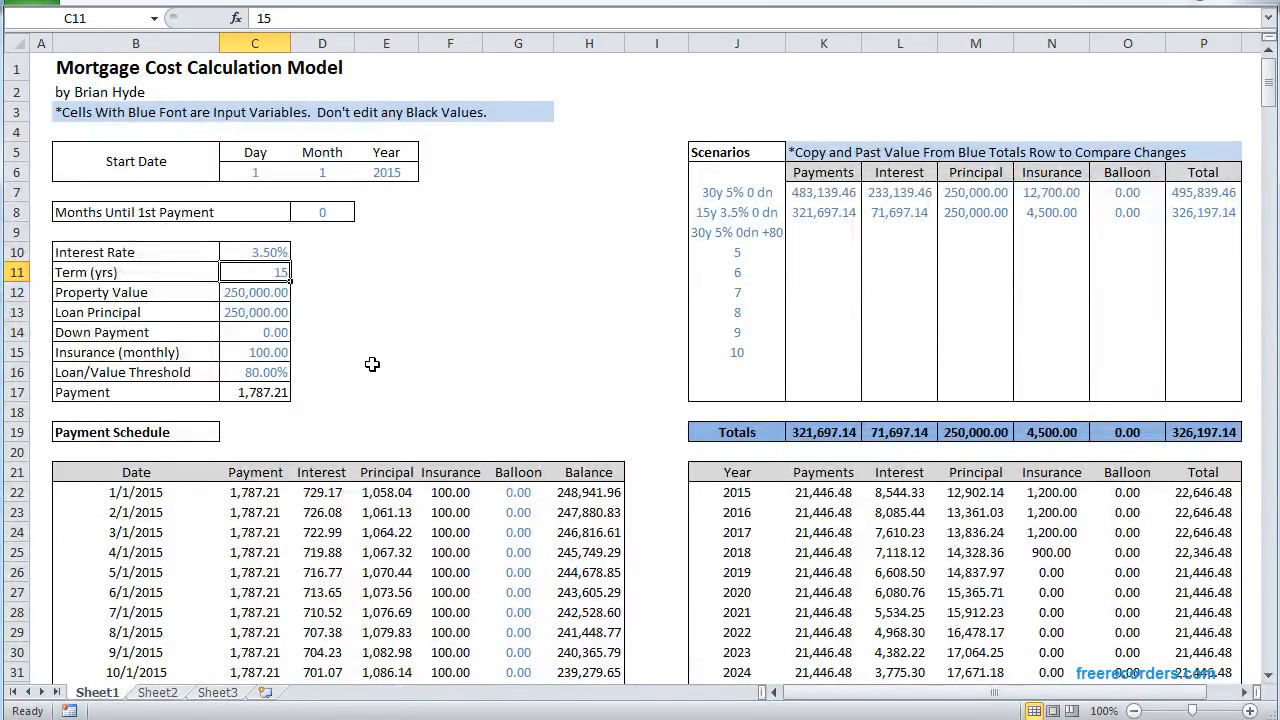
type("30")
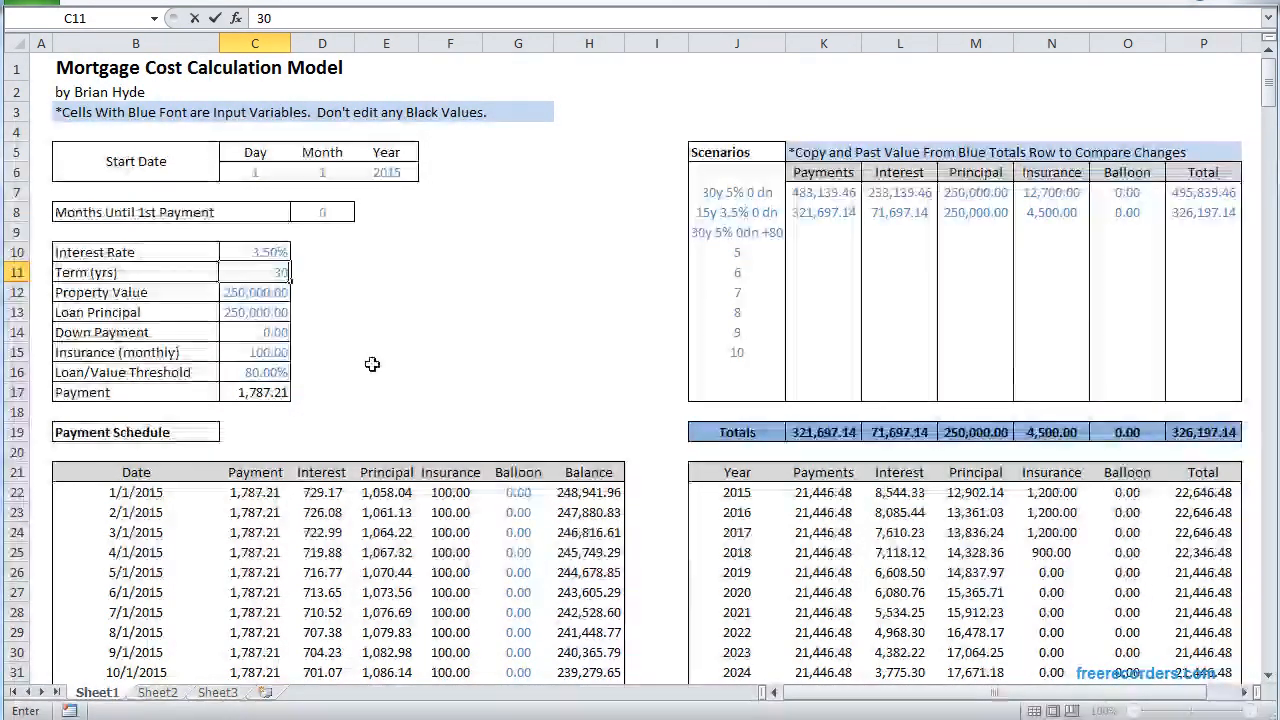
type("5%")
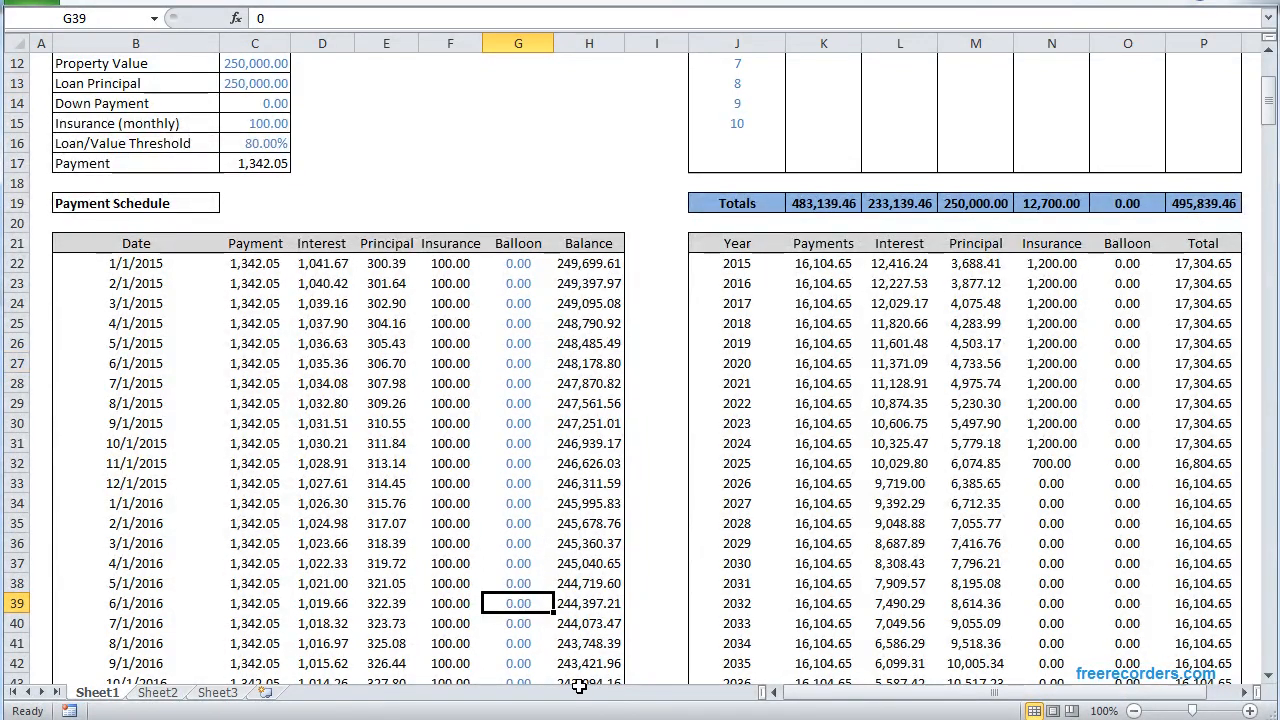
Enter 20,000 balloon payments in G39, G67 and G122 of the schedule.
type("200")
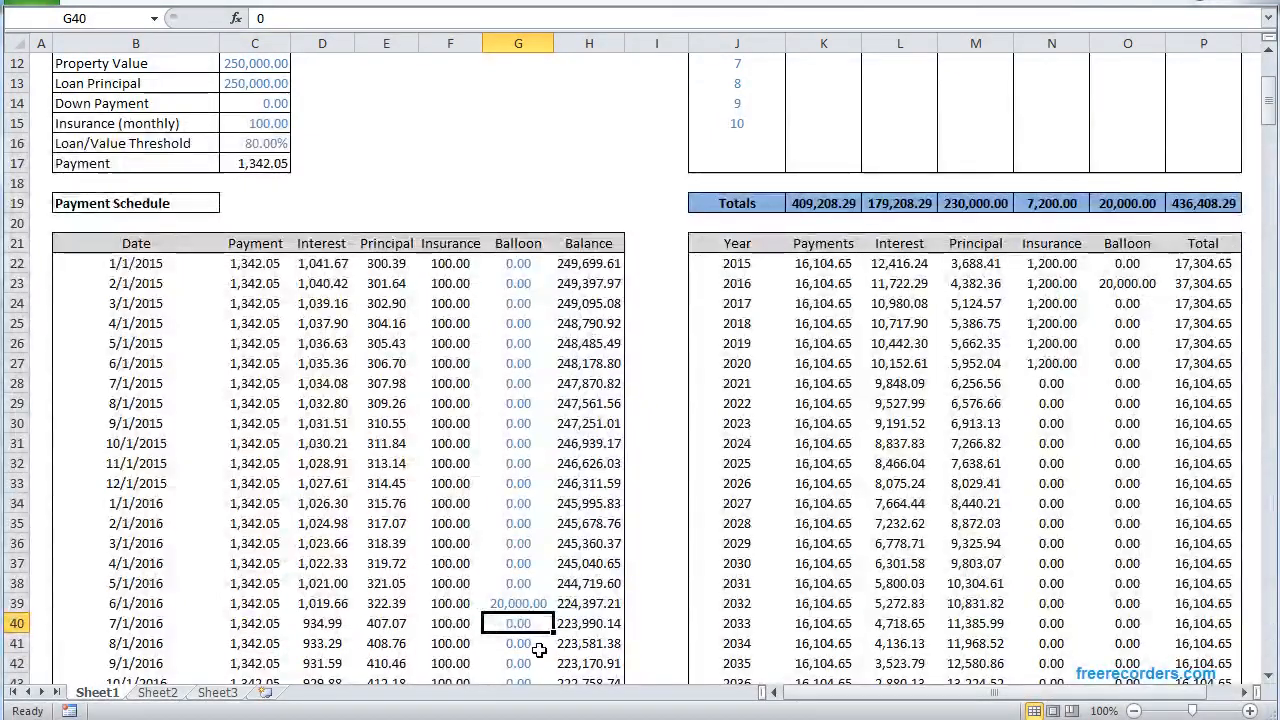
scroll("down", 3)
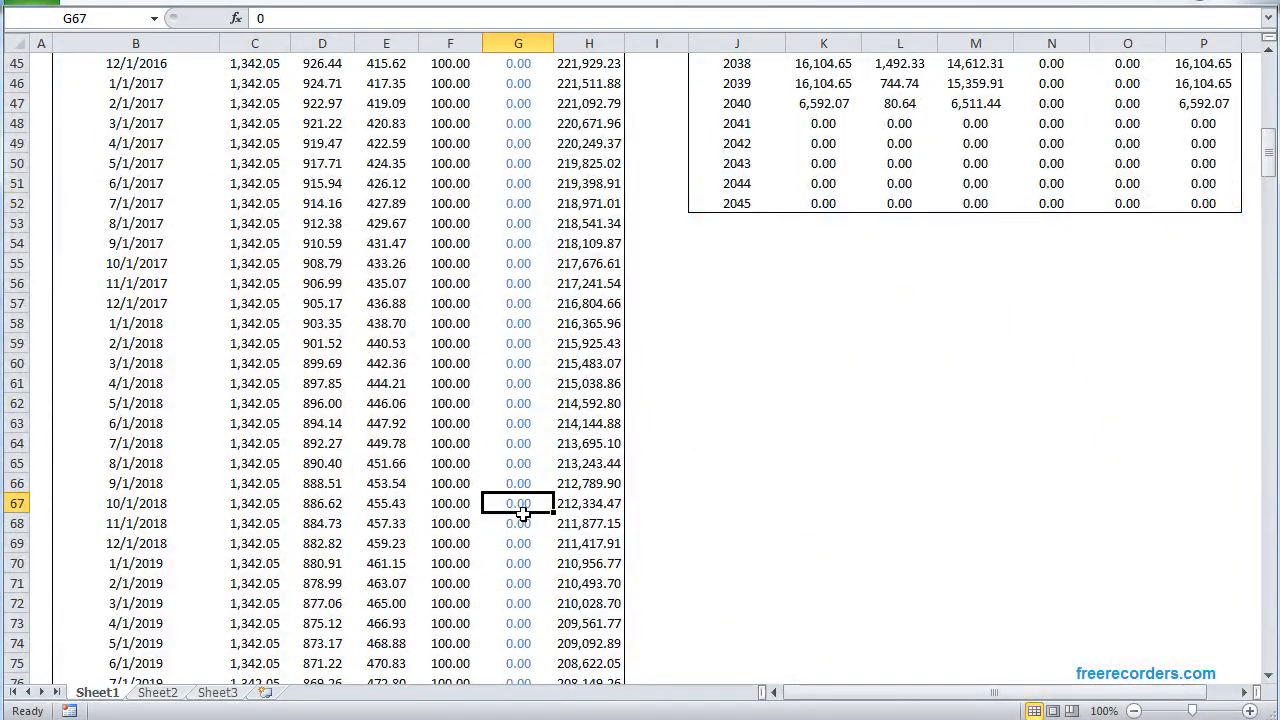
type("20000")
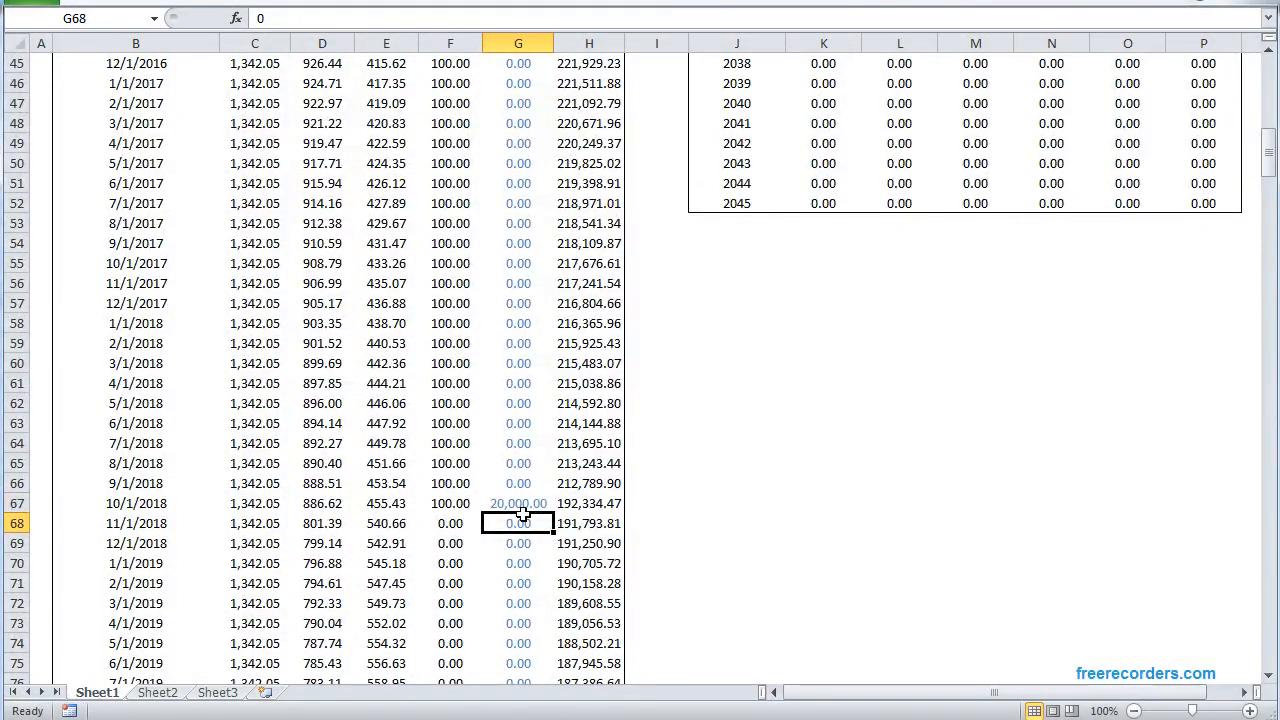
type("200")
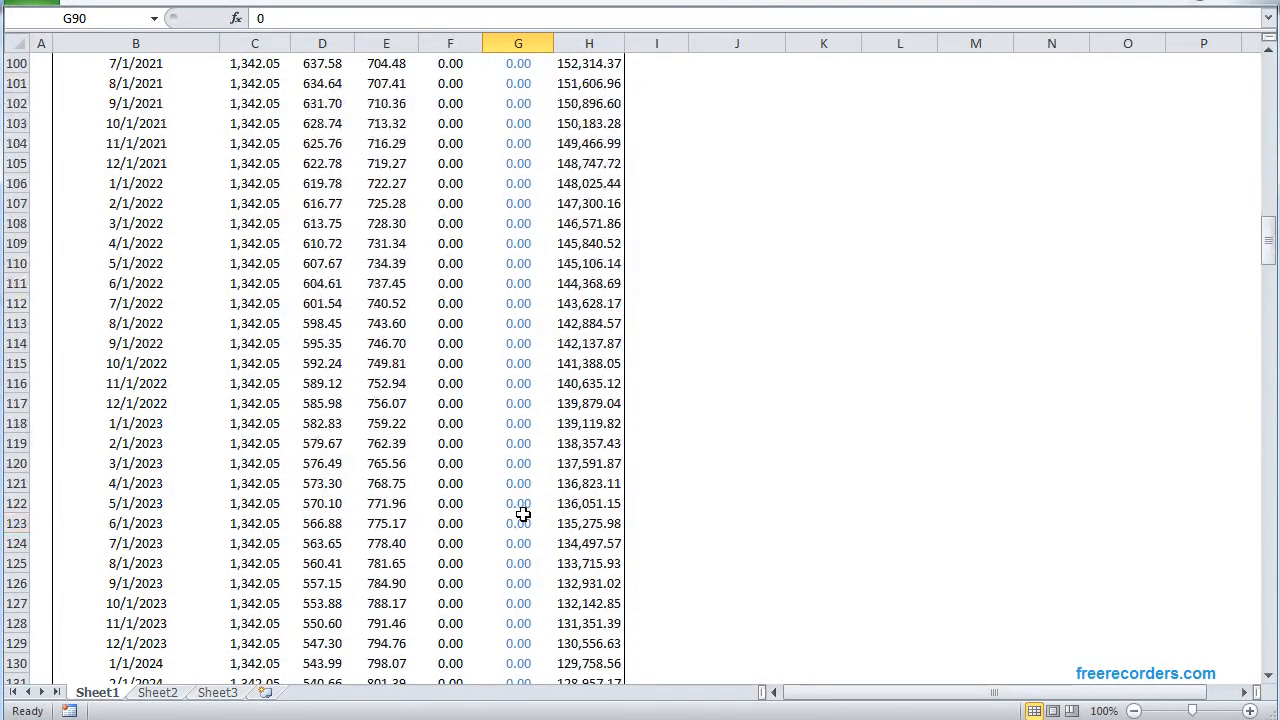
type("2000")
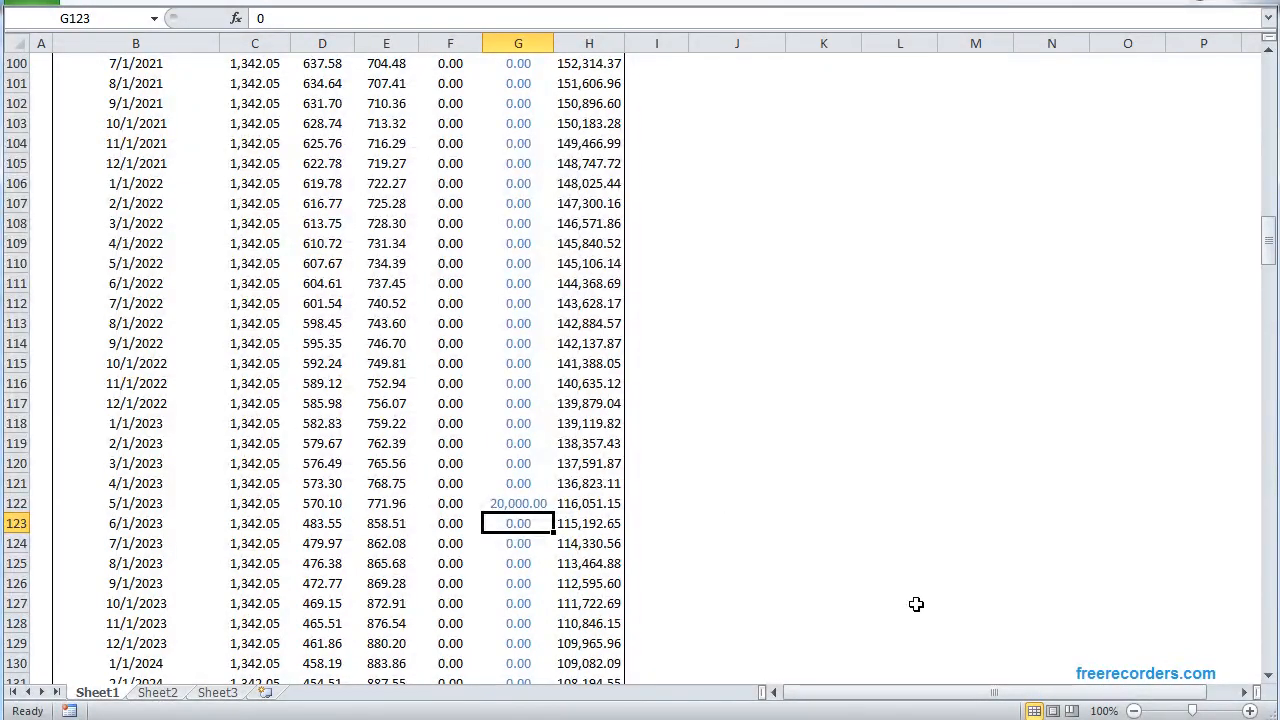
scroll("up", 3)
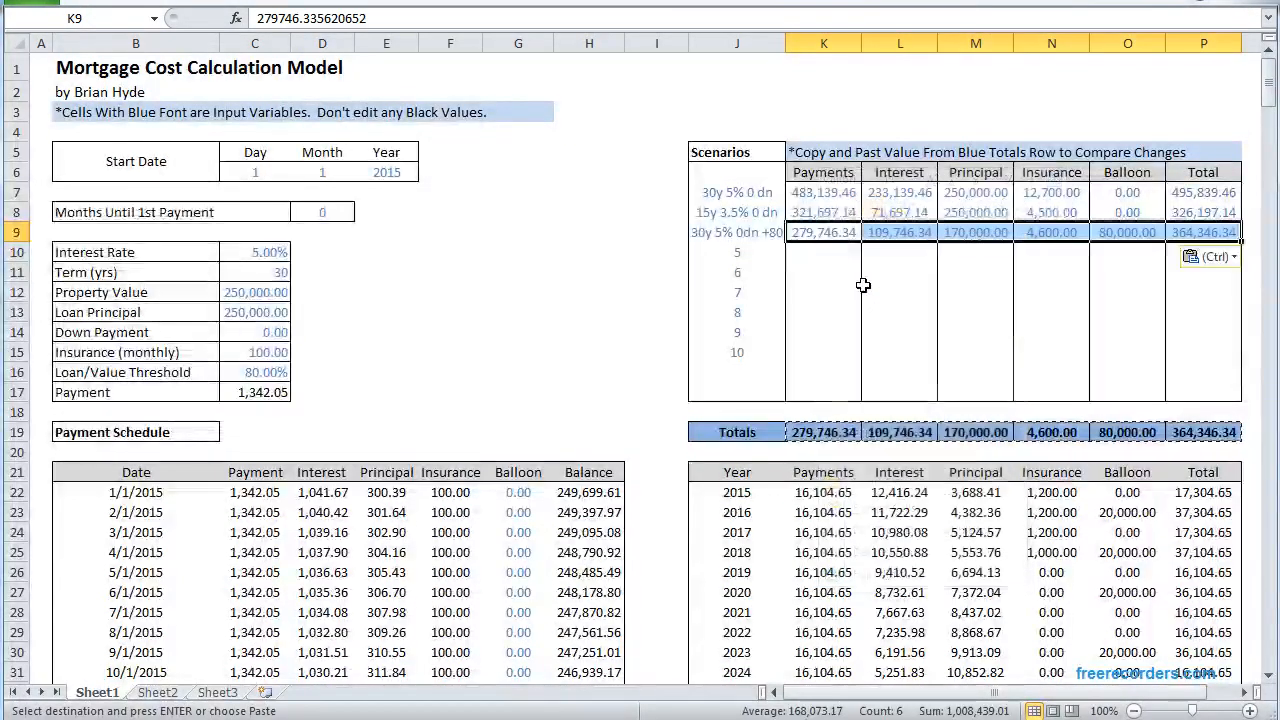
Verify the third scenario's 80,000 balloon and 364,346.34 total, then clear the temporary P10 difference.
left_click(1127, 231)
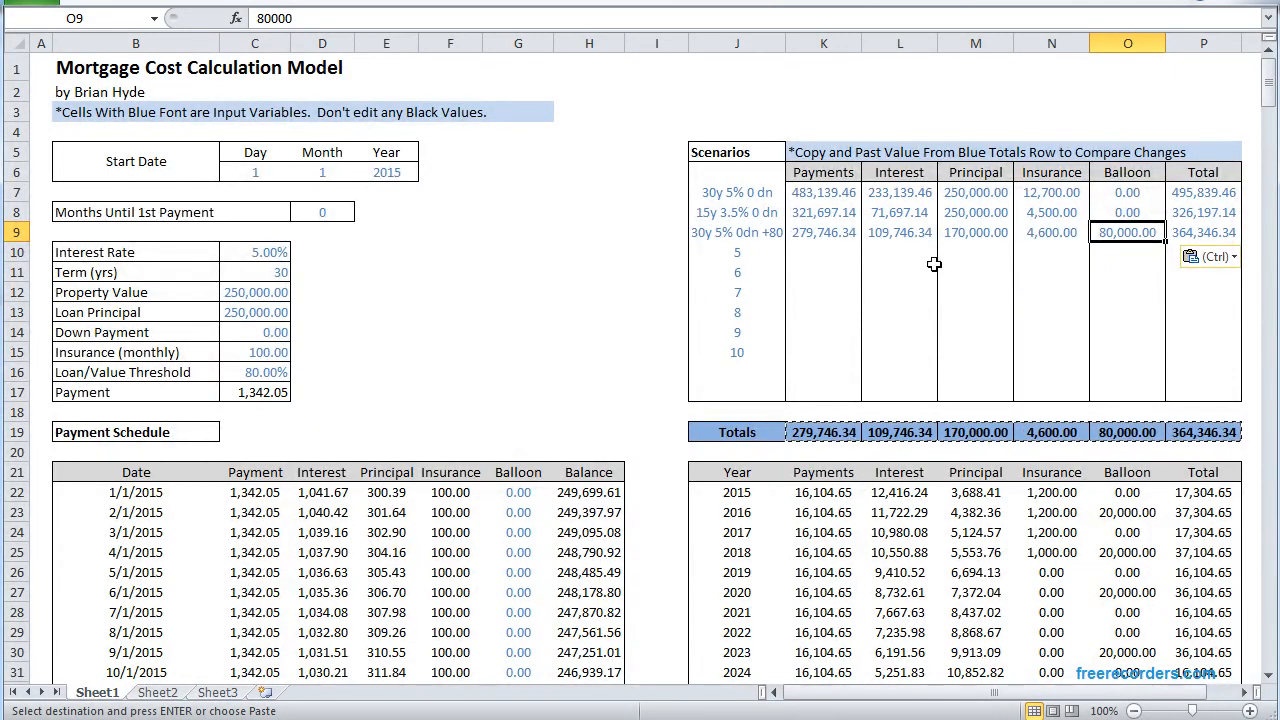
mouse_move(820, 250)
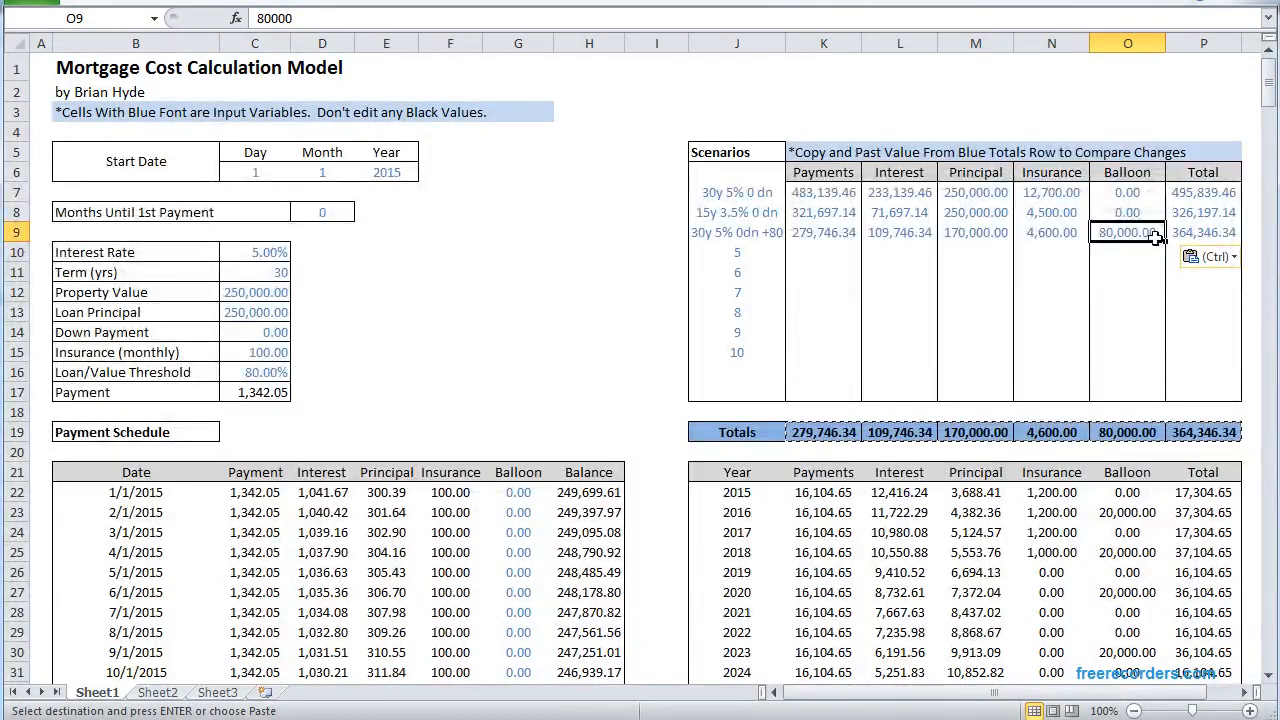
left_click(1203, 232)
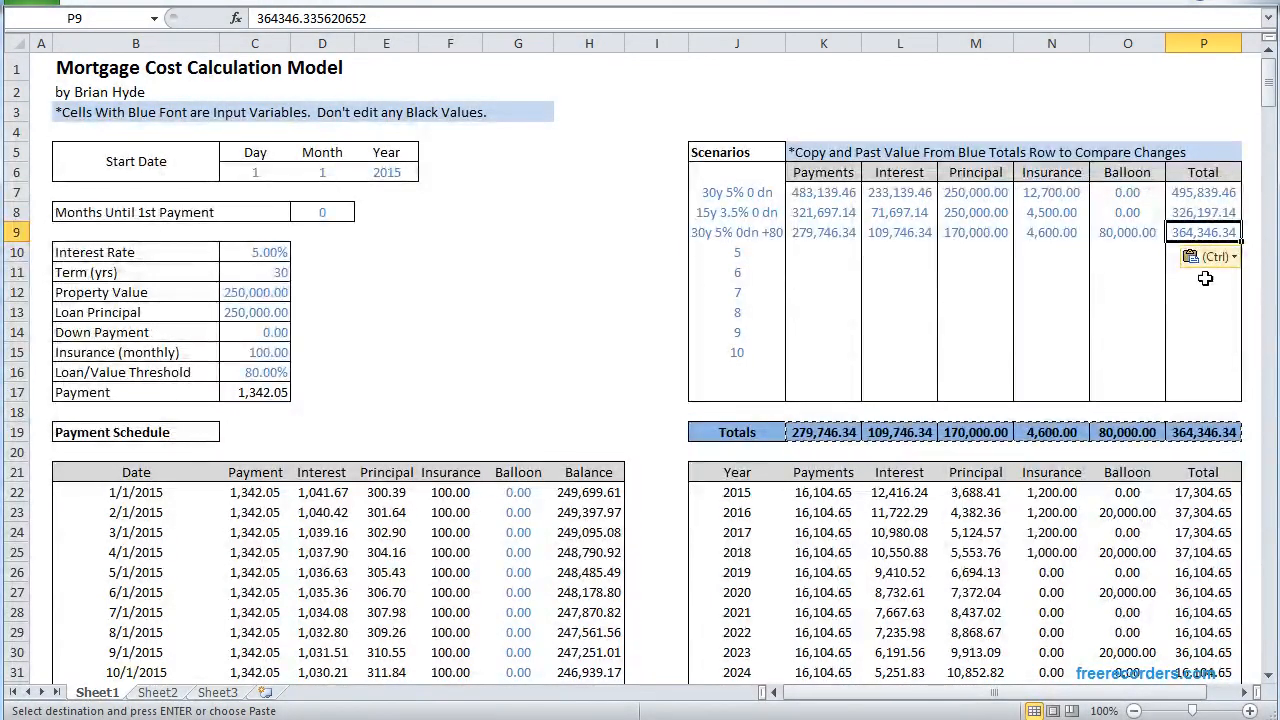
key("Down")
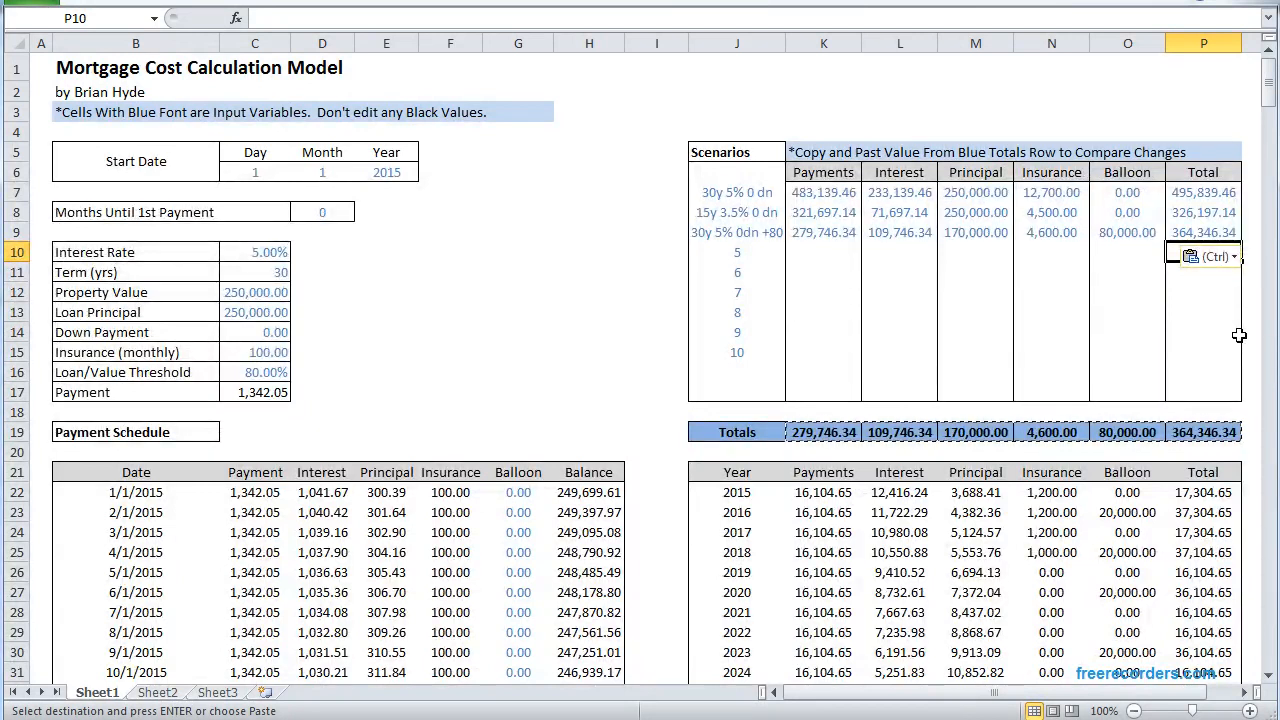
type("=P7-")
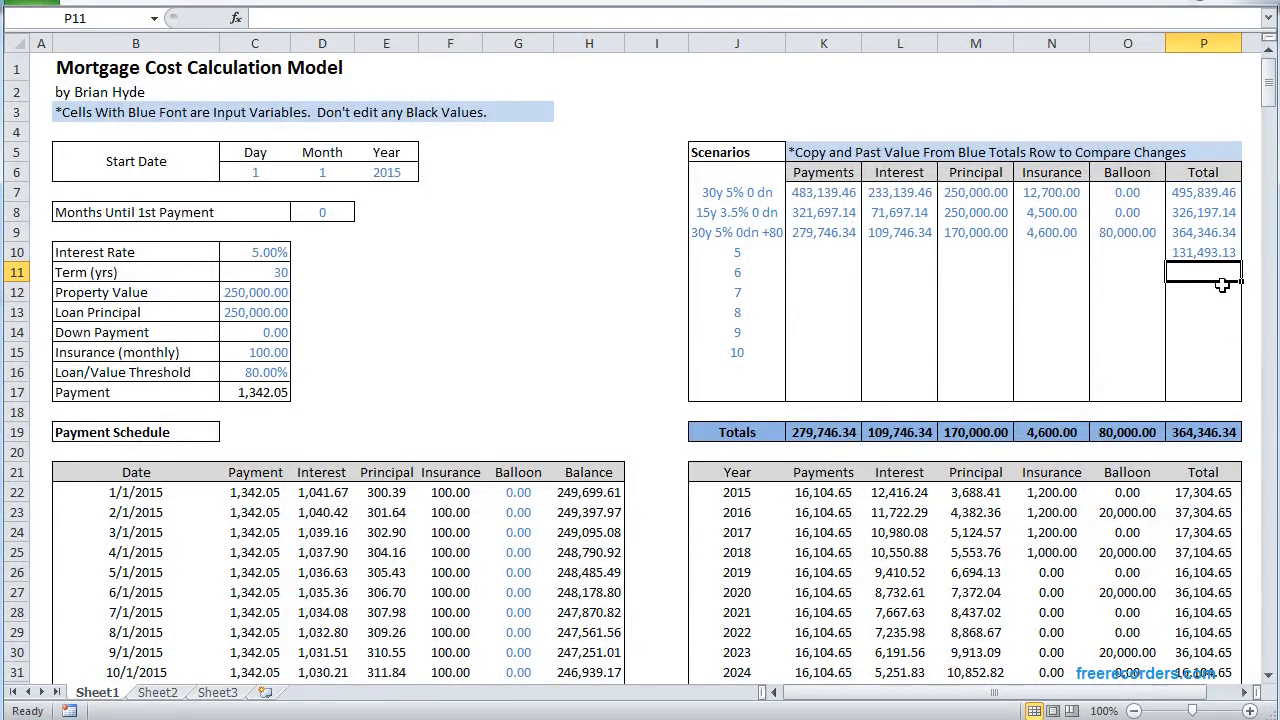
left_click(1204, 252)
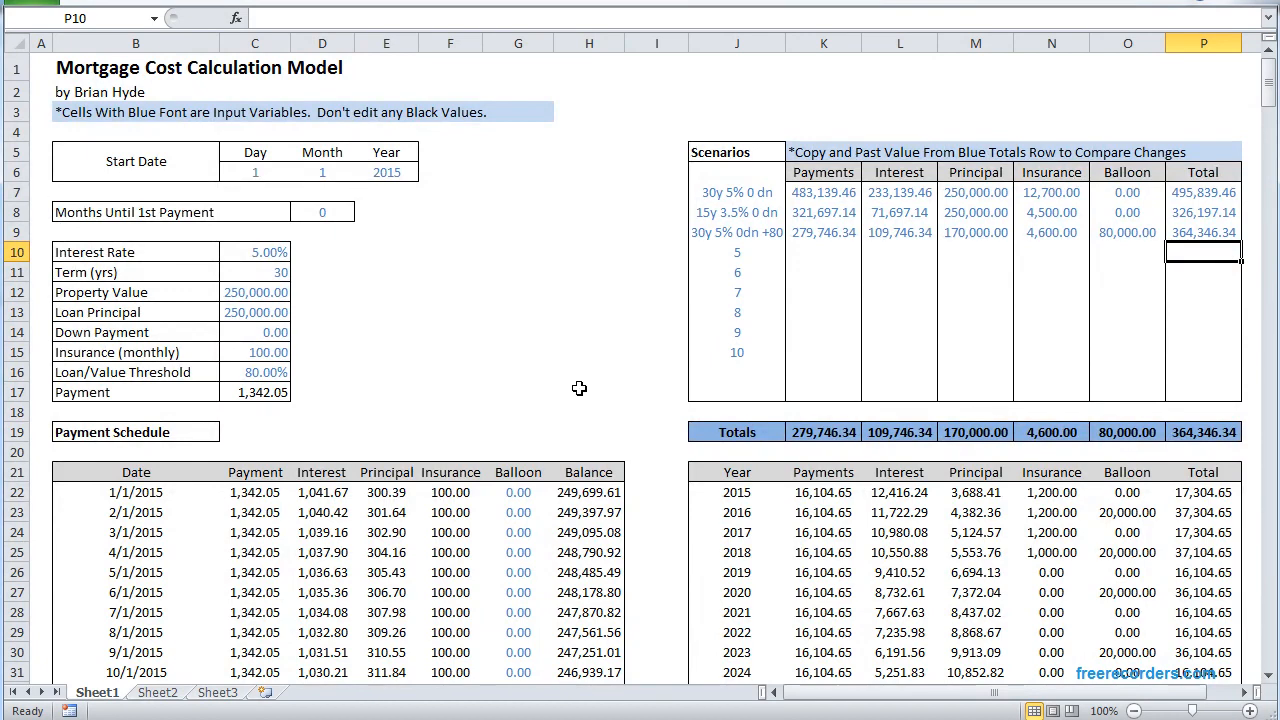
Enter a 20,000 balloon payment in G143 for February 2025.
scroll("down", 3)
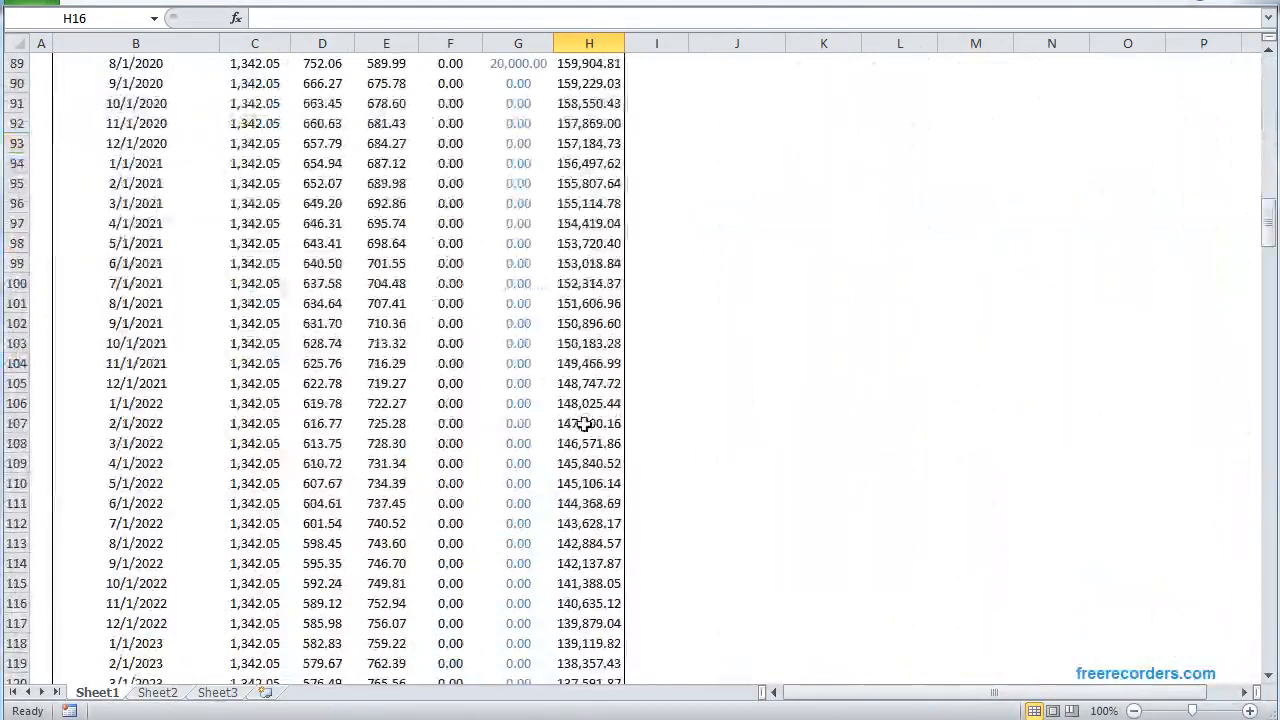
scroll("down", 3)
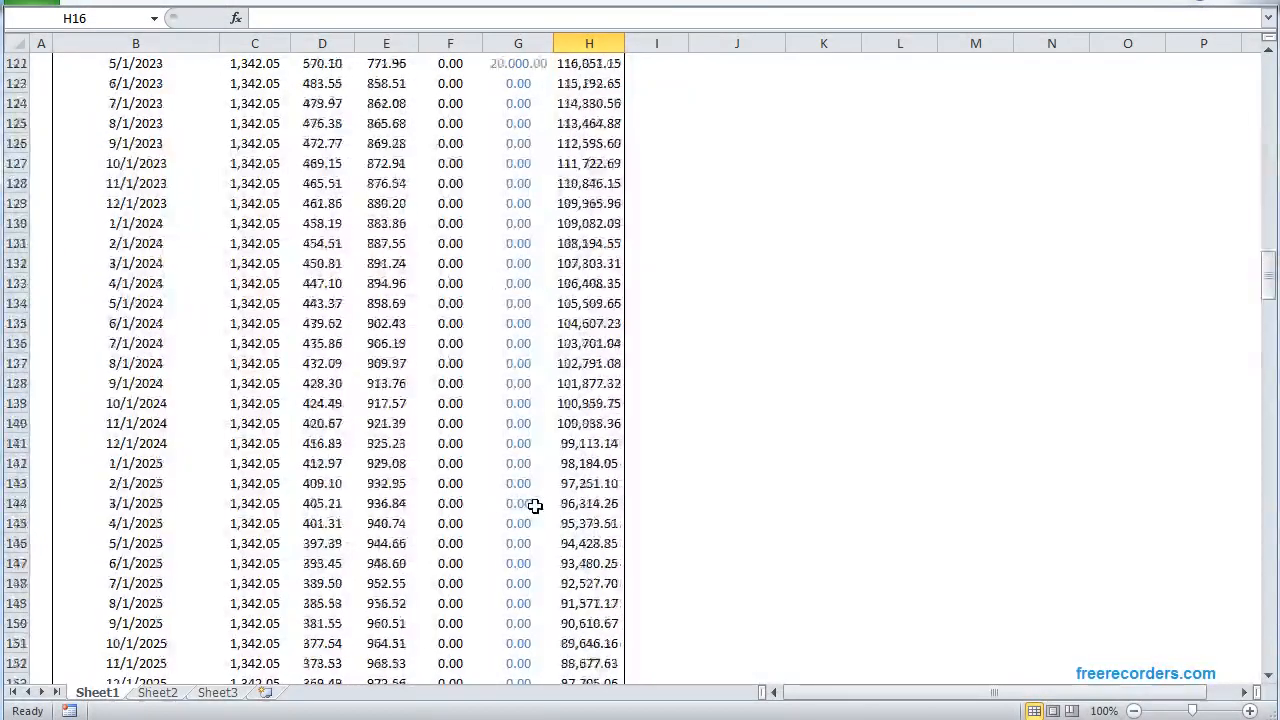
type("2")
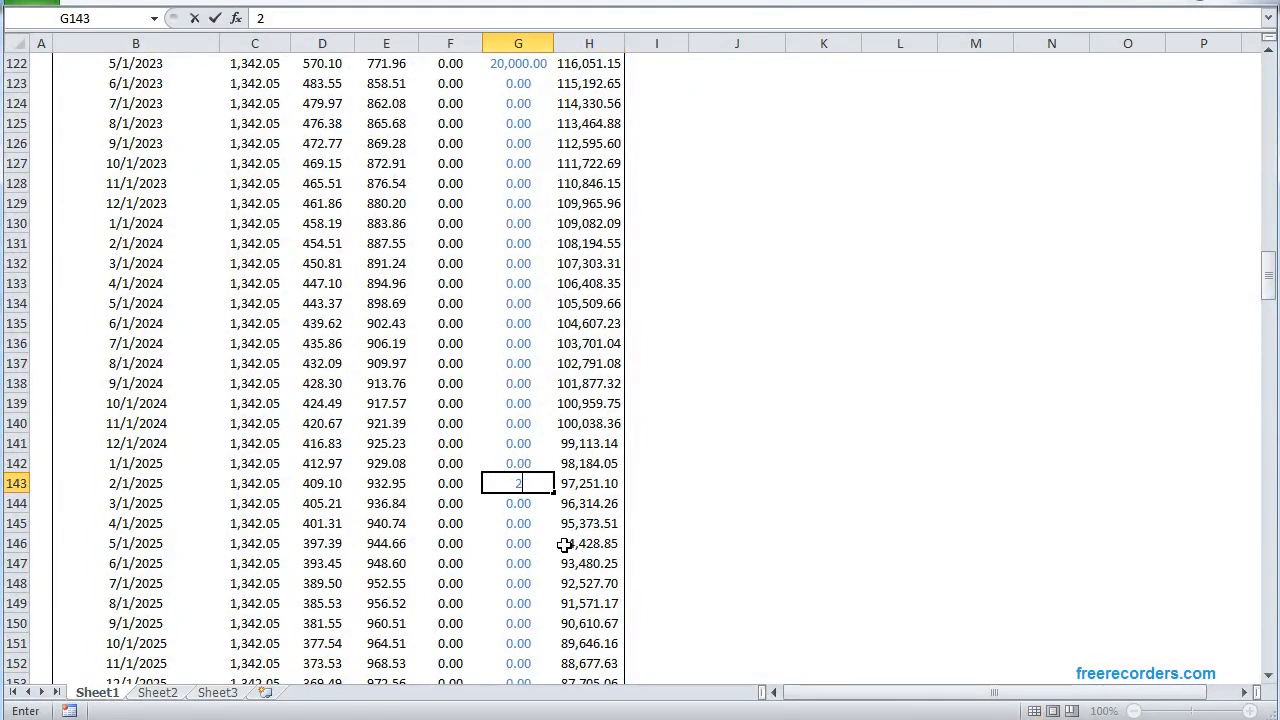
type("000.00")
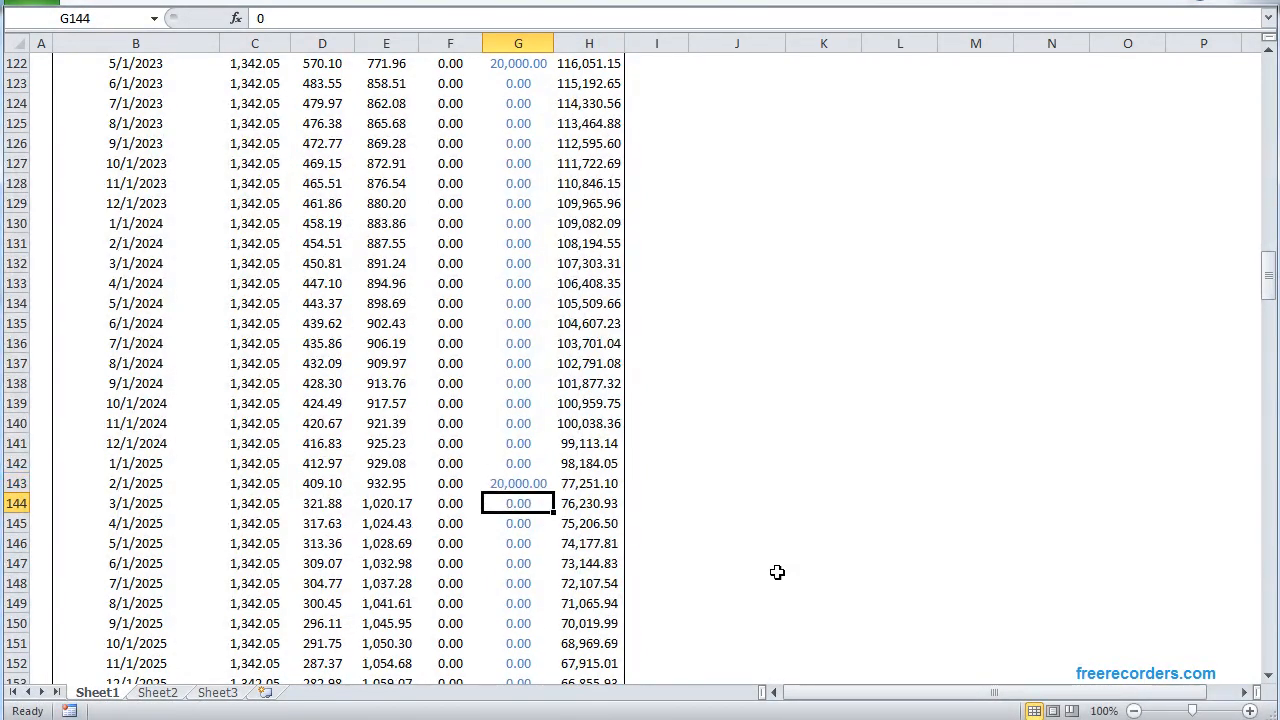
scroll("up", 3)
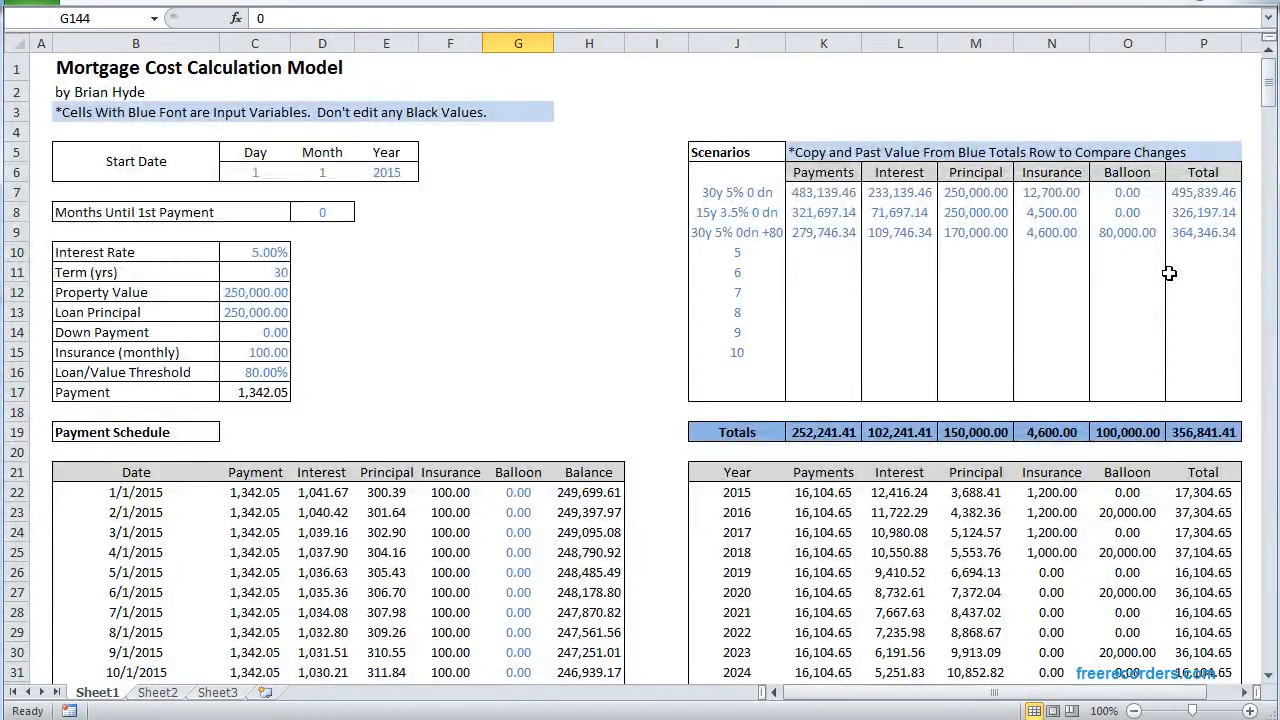
Begin selecting the K19:P19 totals row to store as the fourth scenario.
left_click(823, 432)
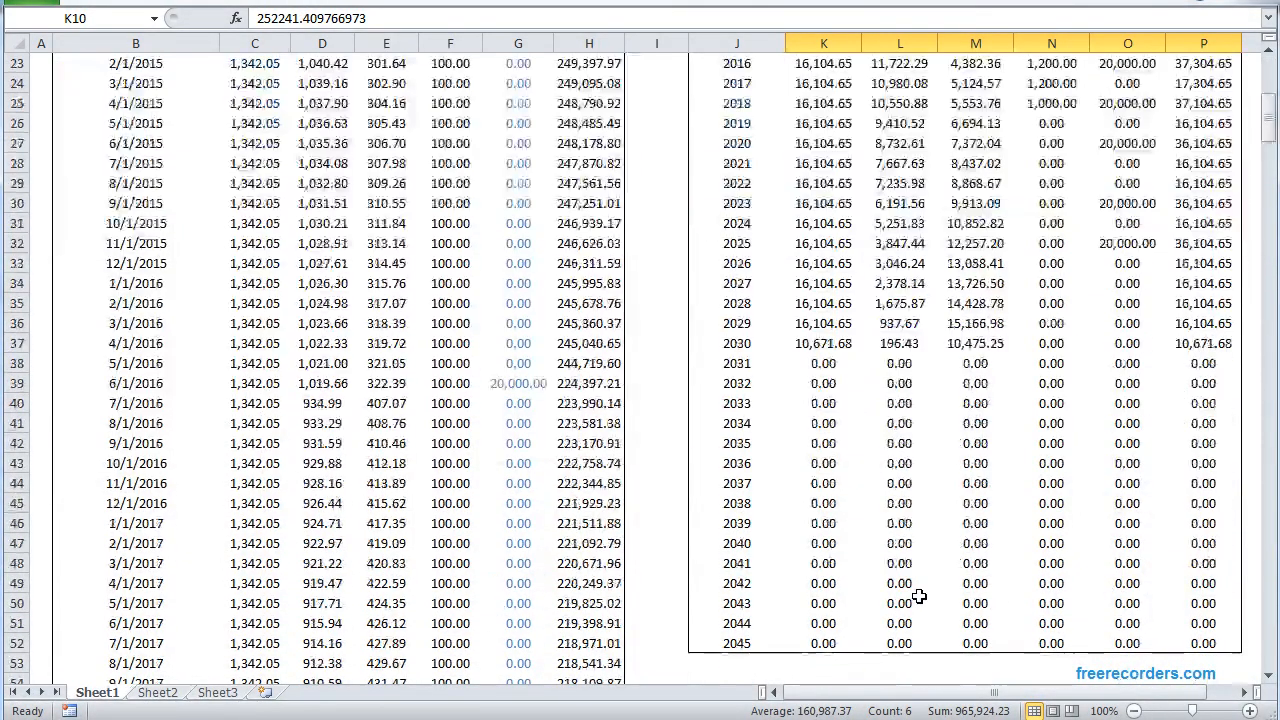
mouse_move(988, 485)
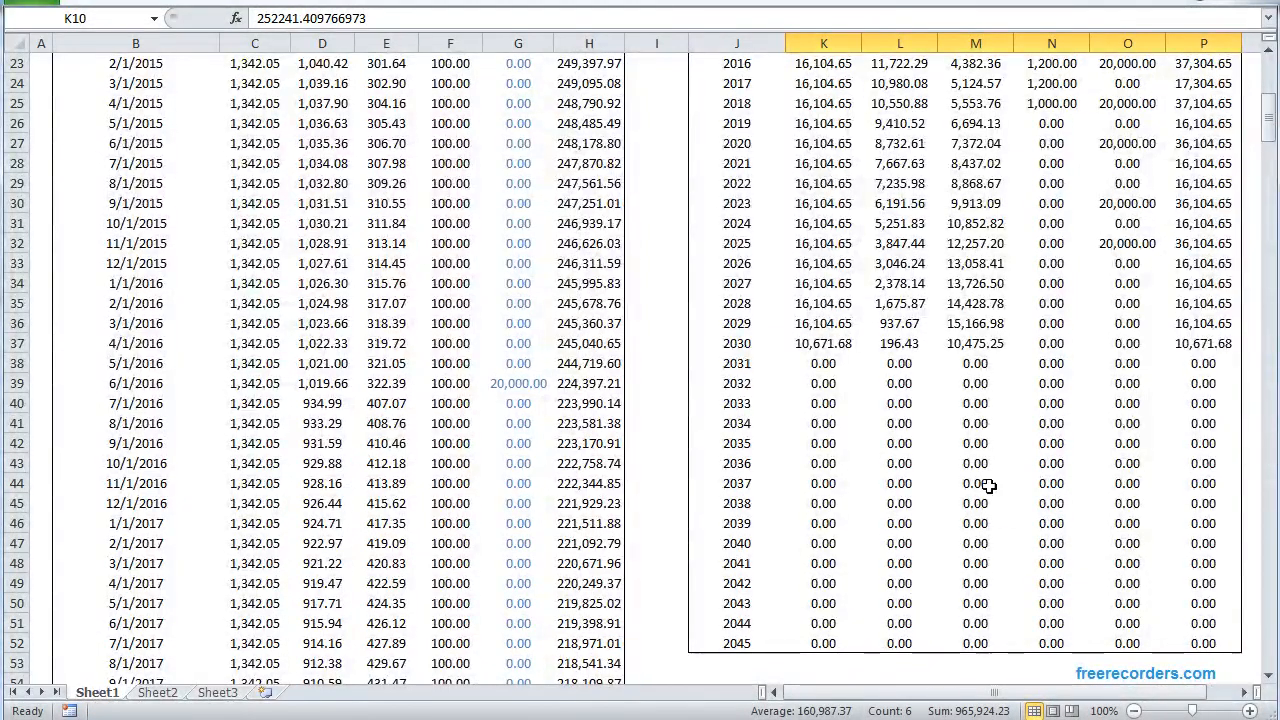
mouse_move(1048, 490)
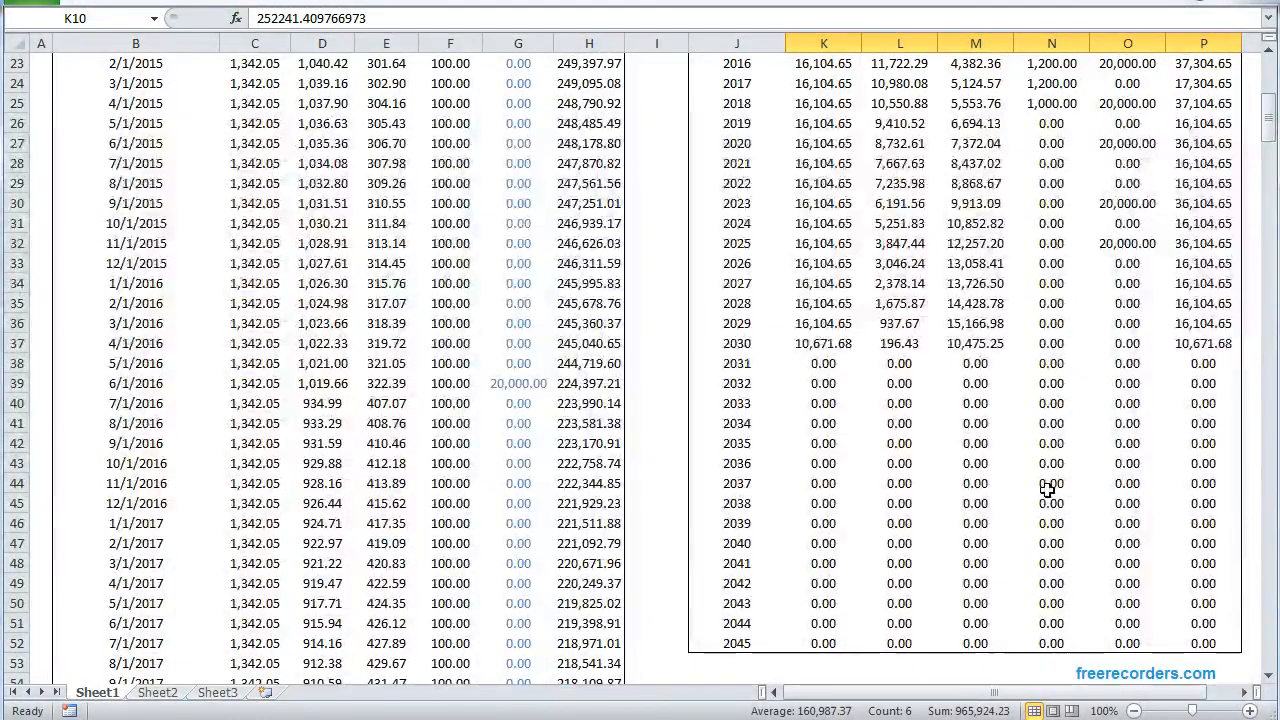
left_click_drag(823, 363, 1203, 543)
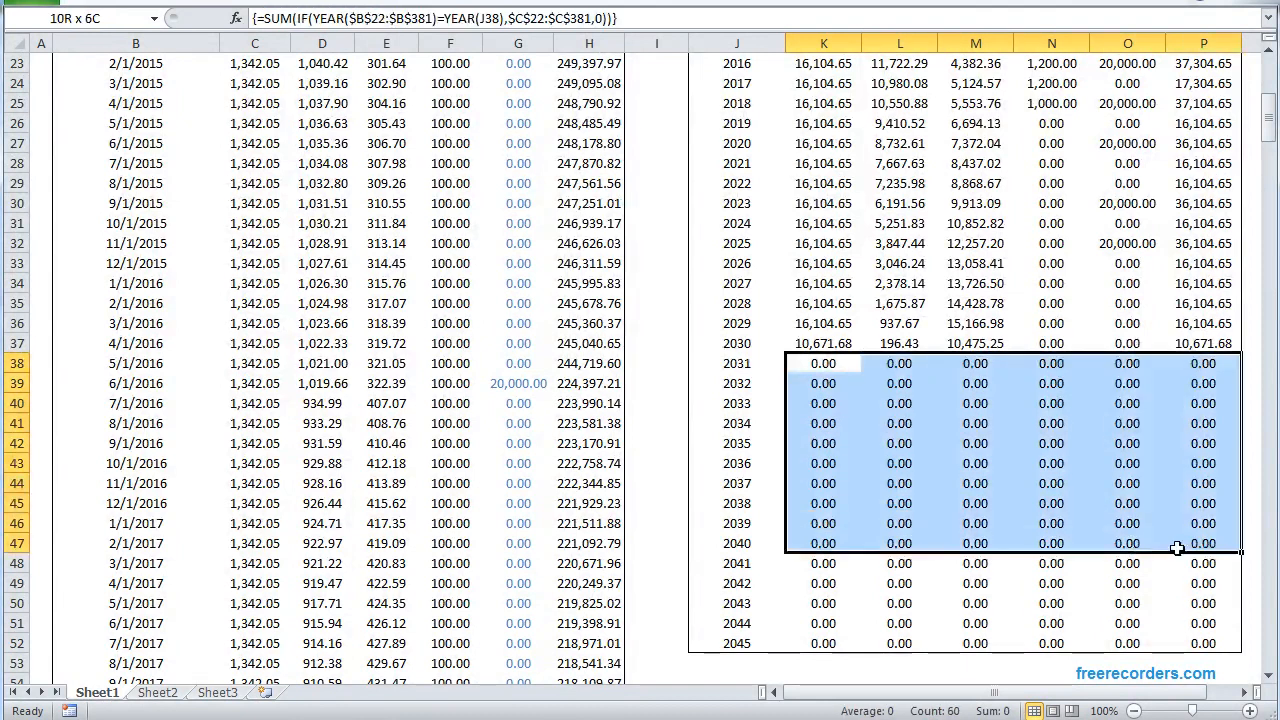
left_click_drag(1178, 548, 818, 578)
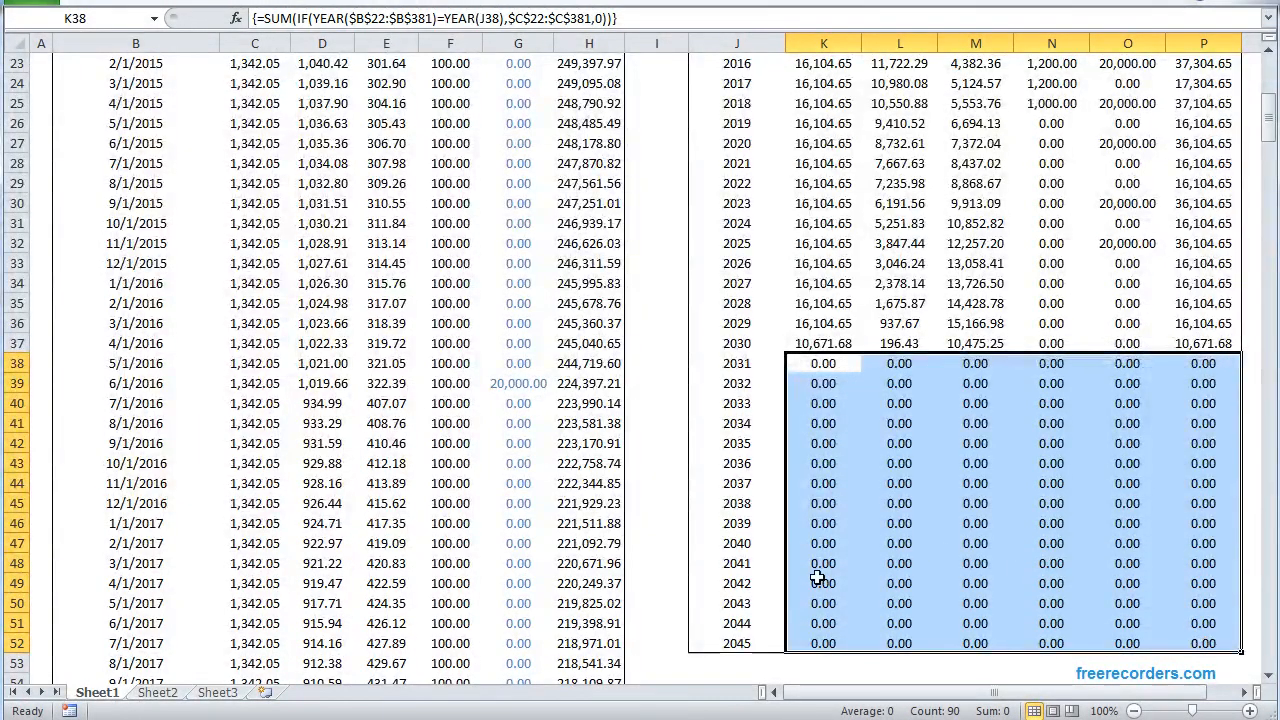
mouse_move(738, 373)
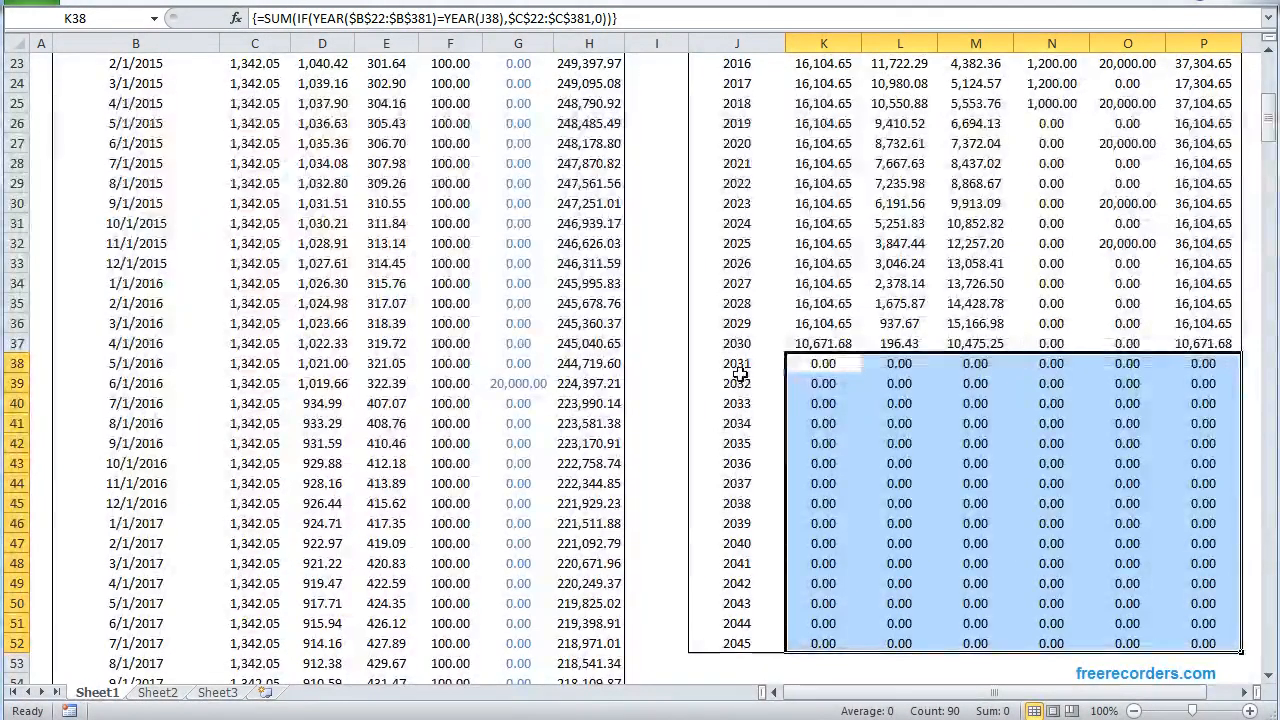
mouse_move(667, 578)
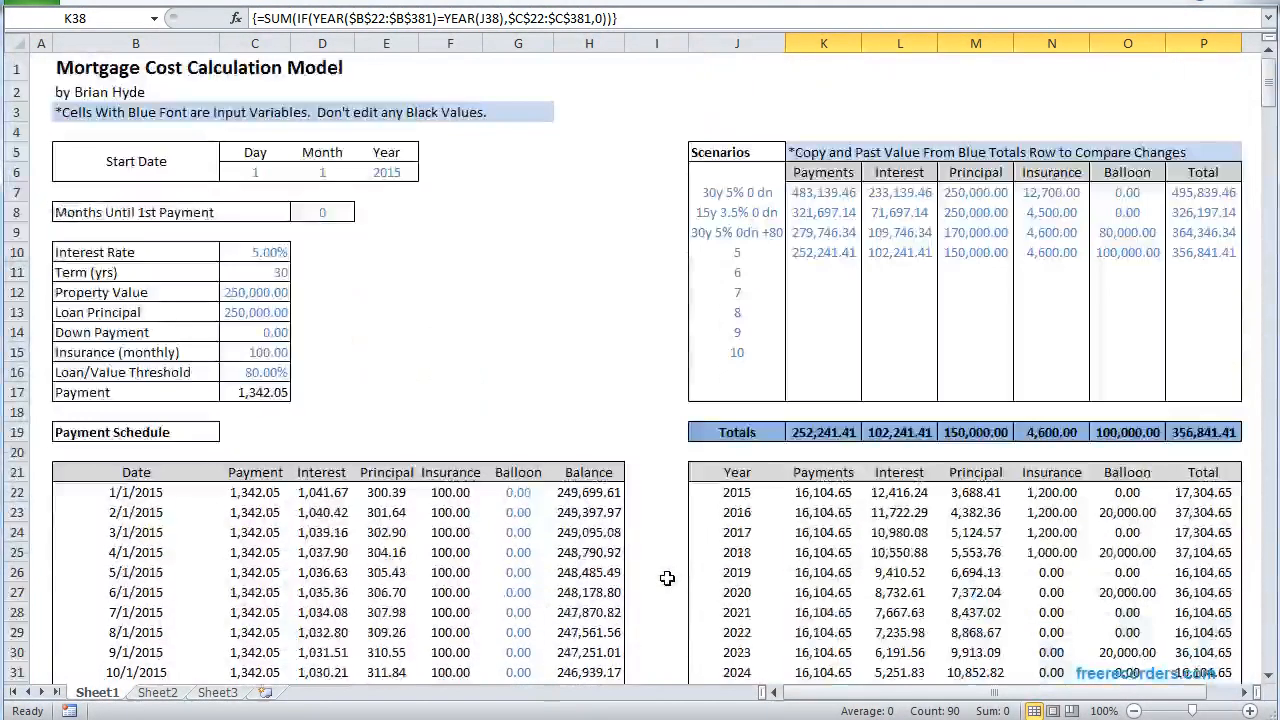
mouse_move(698, 481)
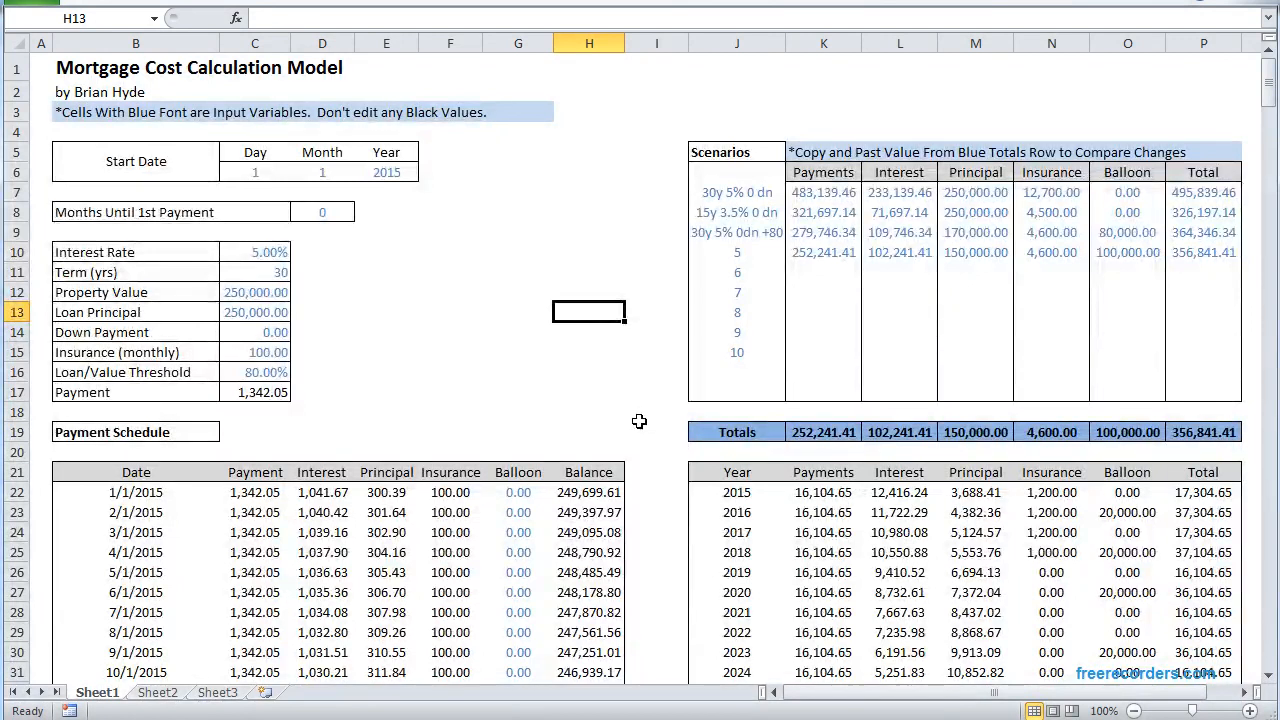
mouse_move(533, 355)
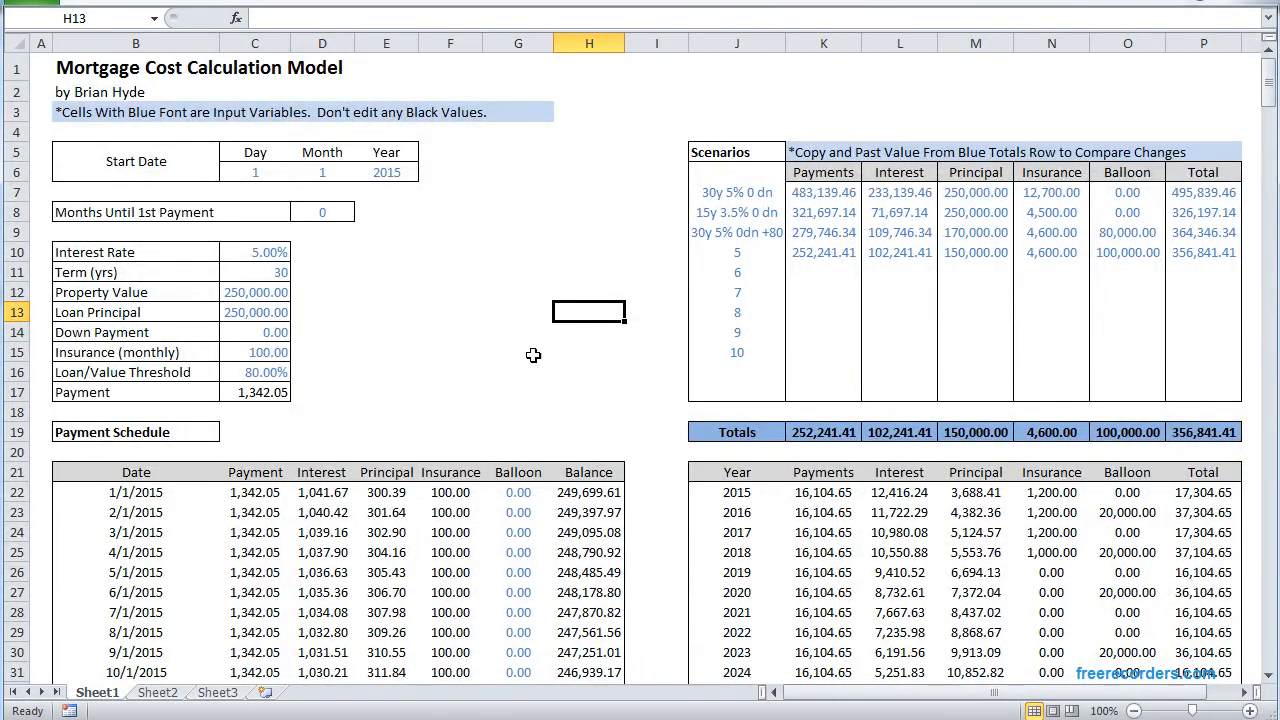
left_click(518, 310)
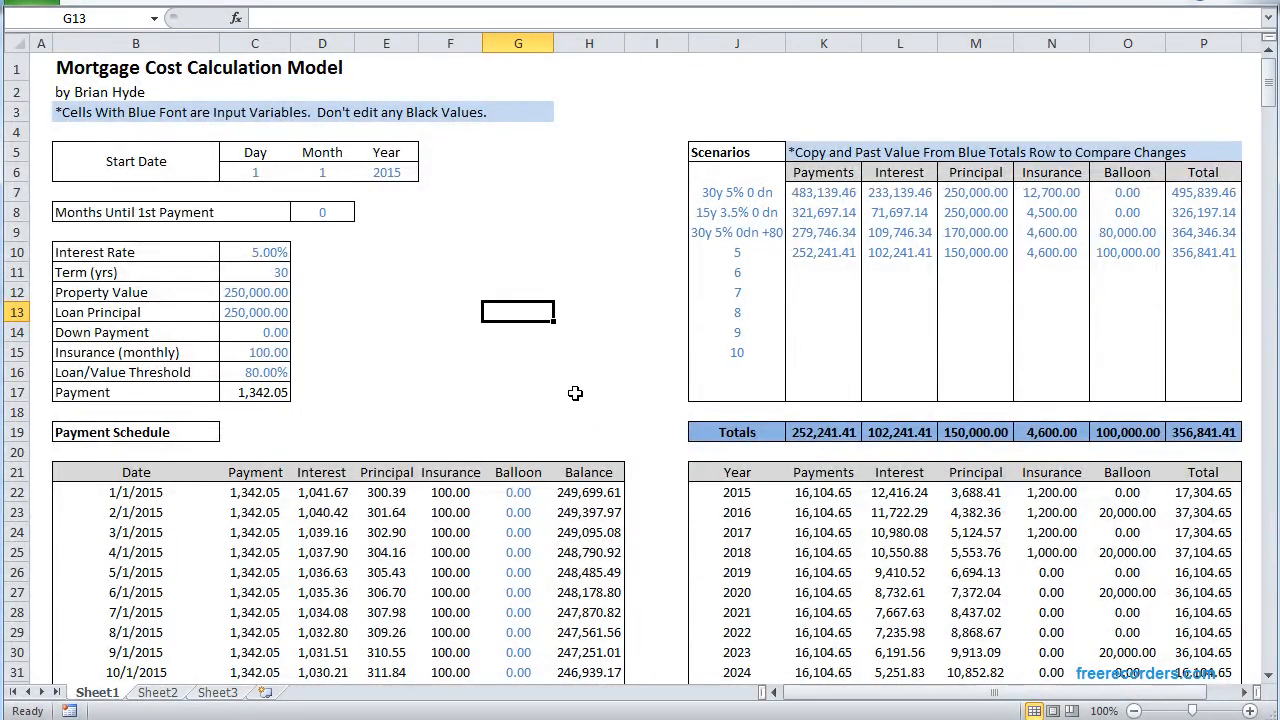